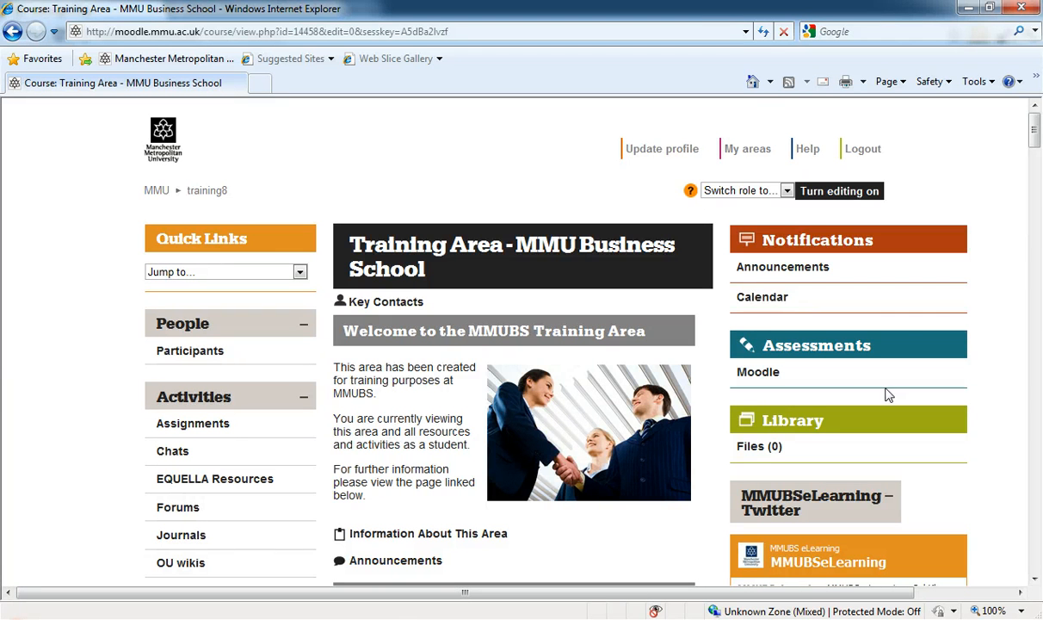
{"action": "mouse_move", "coordinate": [926, 393]}
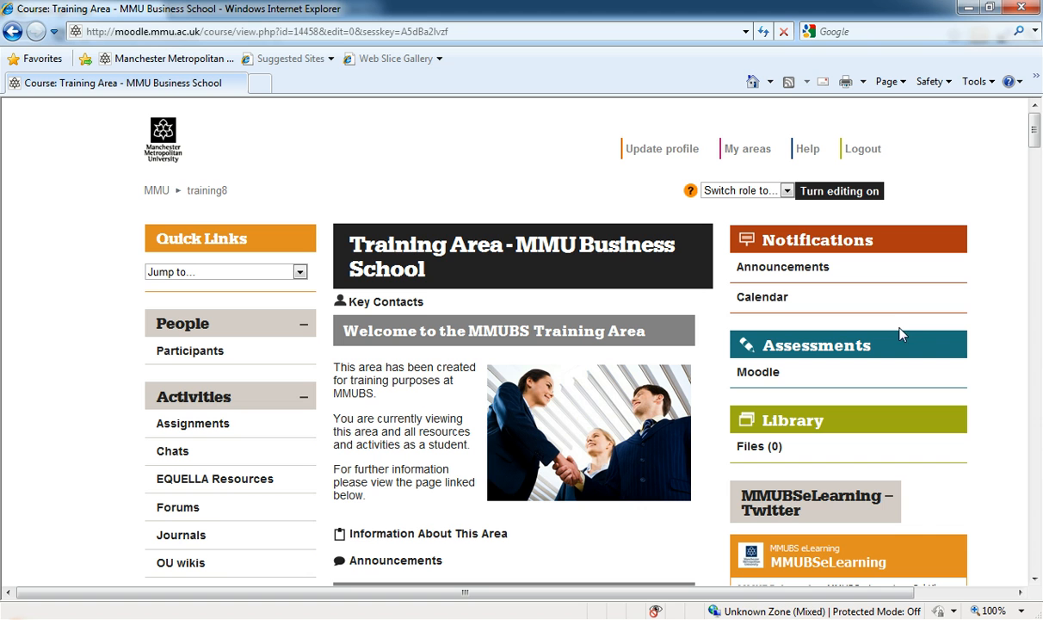
{"action": "mouse_move", "coordinate": [674, 355]}
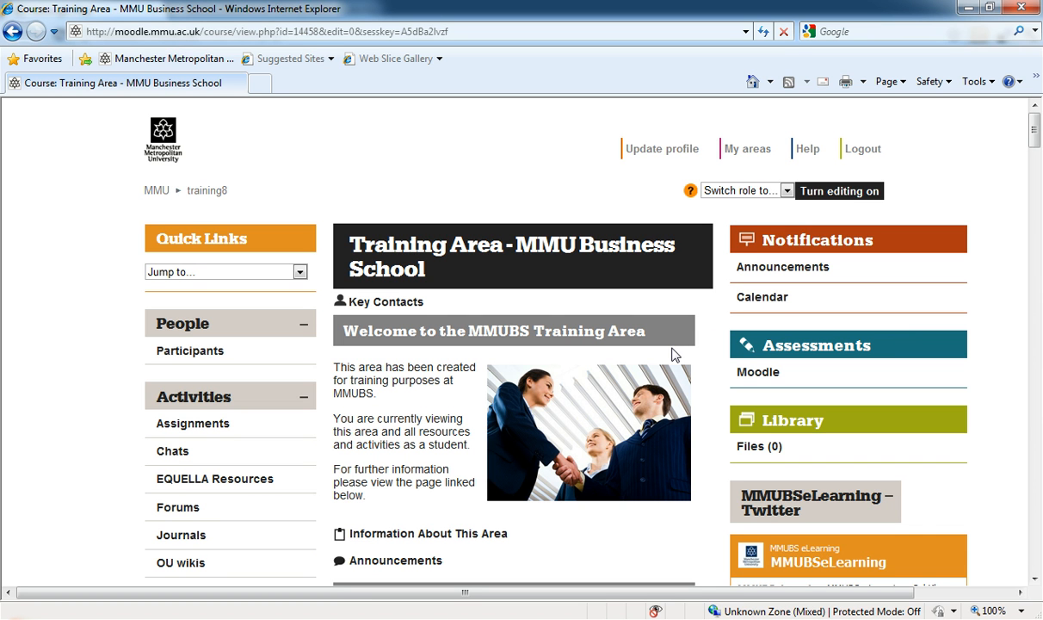
{"action": "mouse_move", "coordinate": [551, 450]}
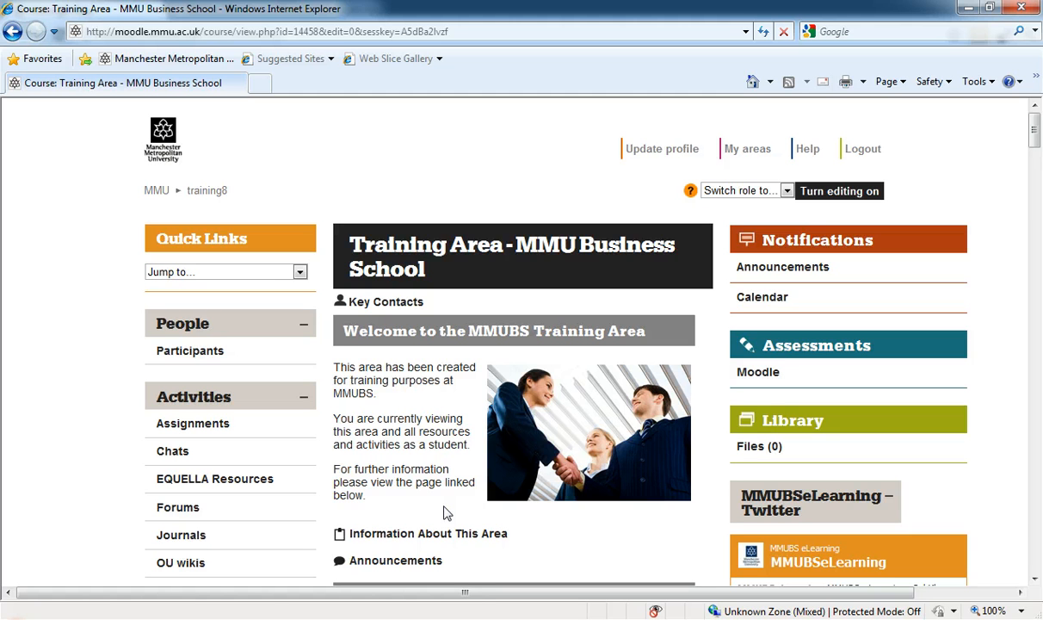
{"action": "mouse_move", "coordinate": [434, 561]}
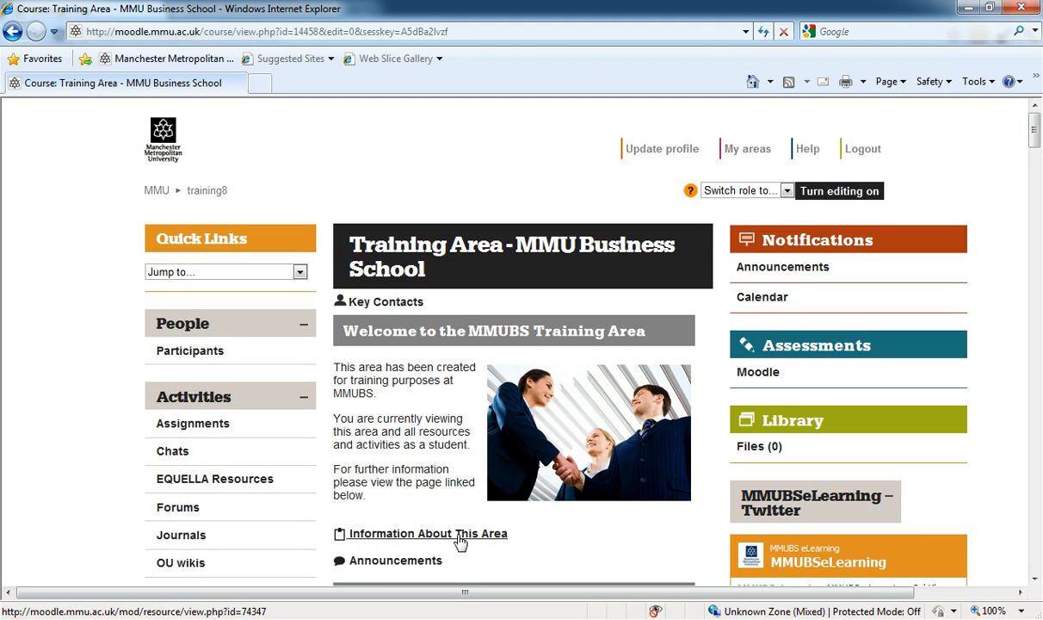
{"action": "mouse_move", "coordinate": [534, 546]}
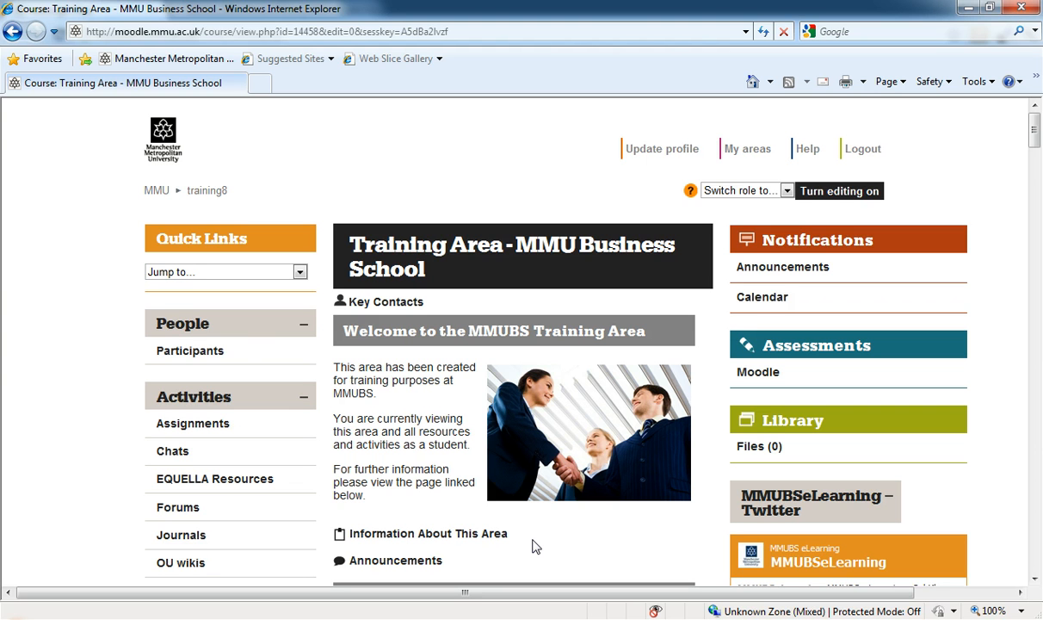
{"action": "mouse_move", "coordinate": [583, 543]}
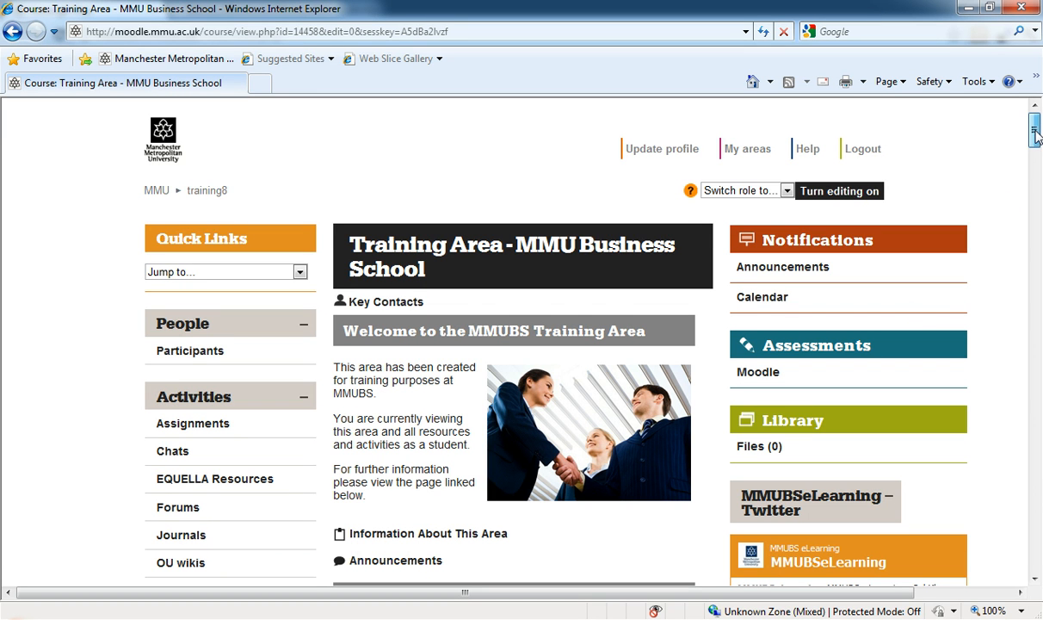
Turn editing on for the Training Area course and reach the top section's 'Add a resource...' dropdown
{"action": "scroll", "scroll_direction": "down", "scroll_amount": 3}
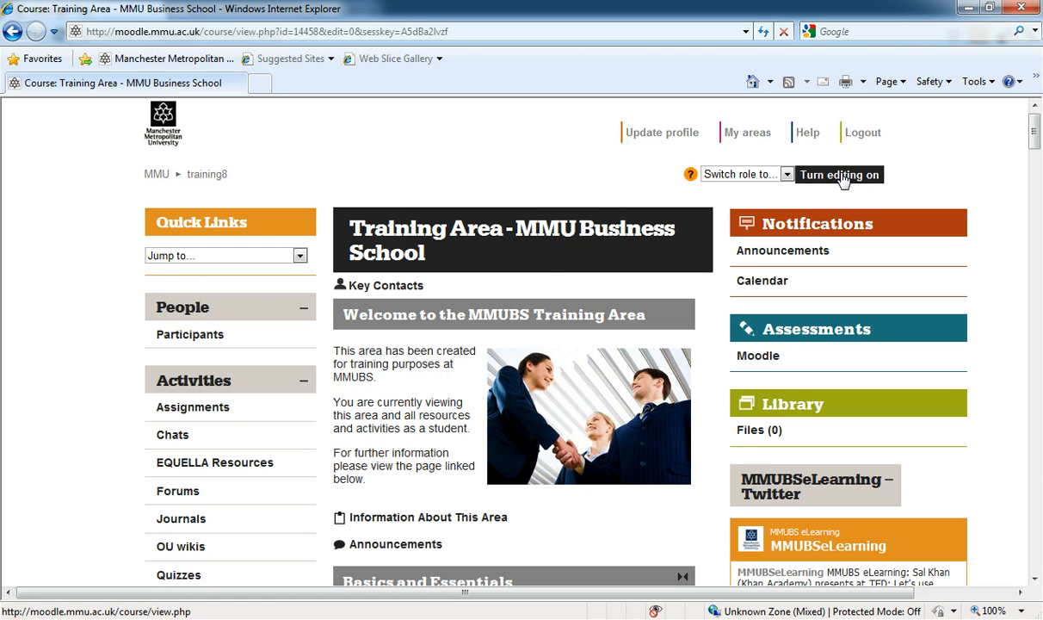
{"action": "left_click", "coordinate": [841, 174]}
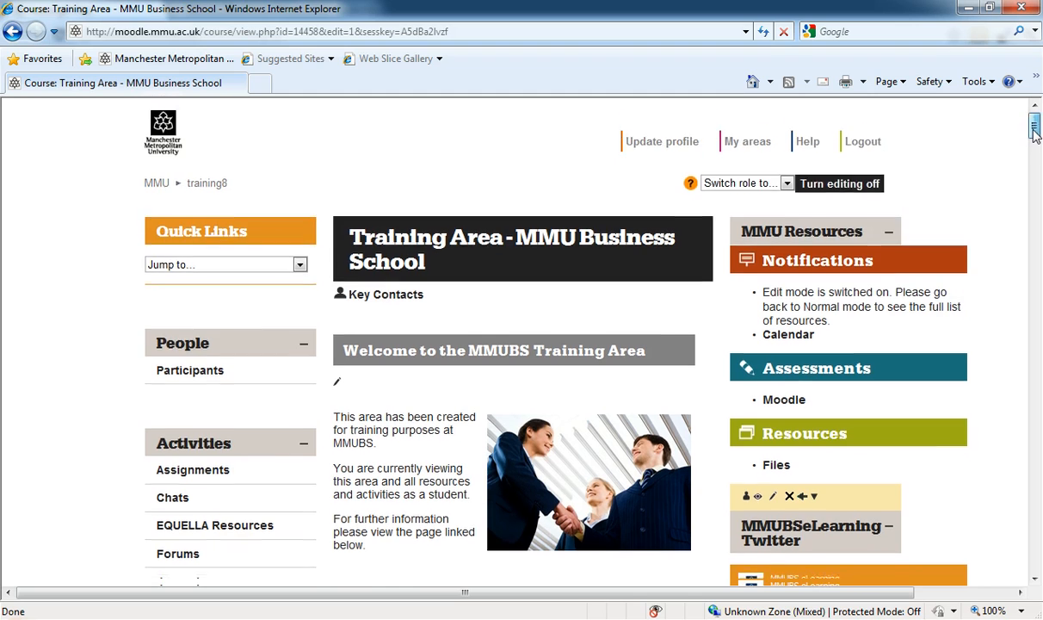
{"action": "scroll", "scroll_direction": "down", "scroll_amount": 3}
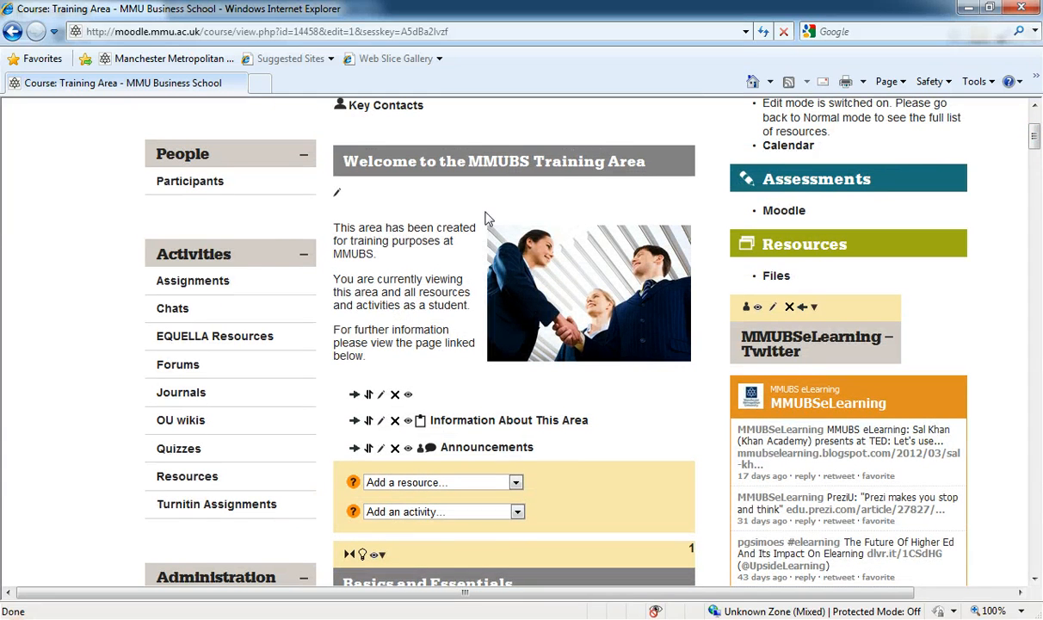
{"action": "mouse_move", "coordinate": [653, 479]}
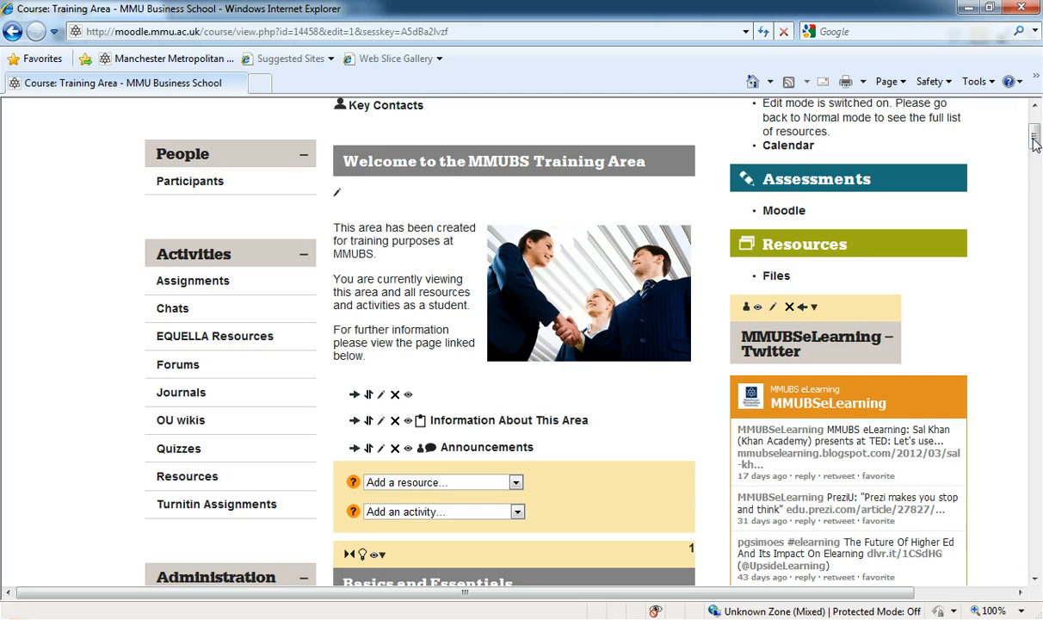
{"action": "scroll", "scroll_direction": "down", "scroll_amount": 3}
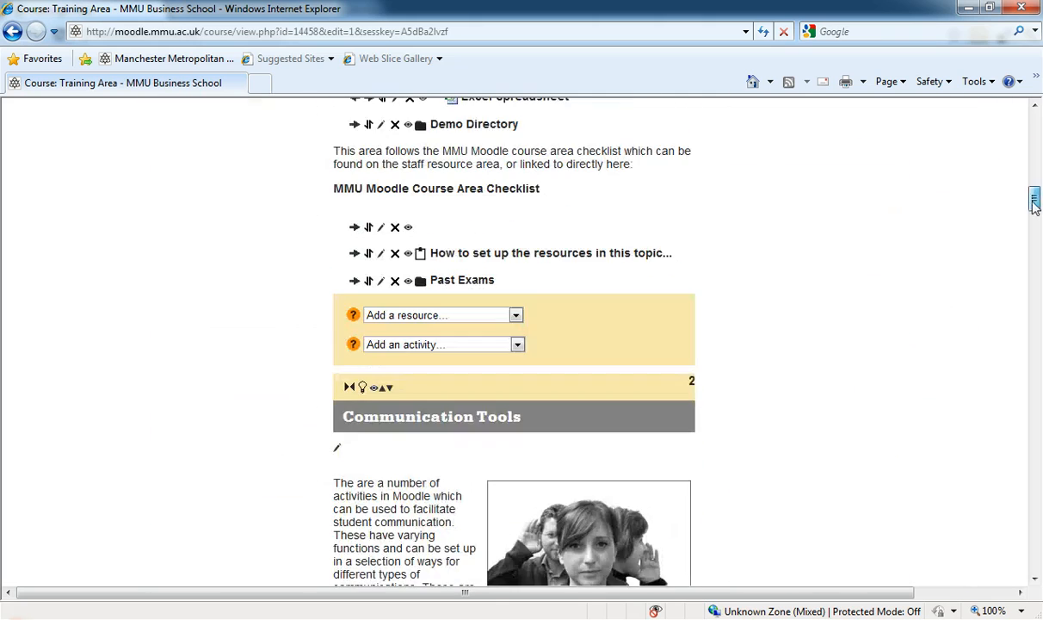
{"action": "scroll", "scroll_direction": "down", "scroll_amount": 3}
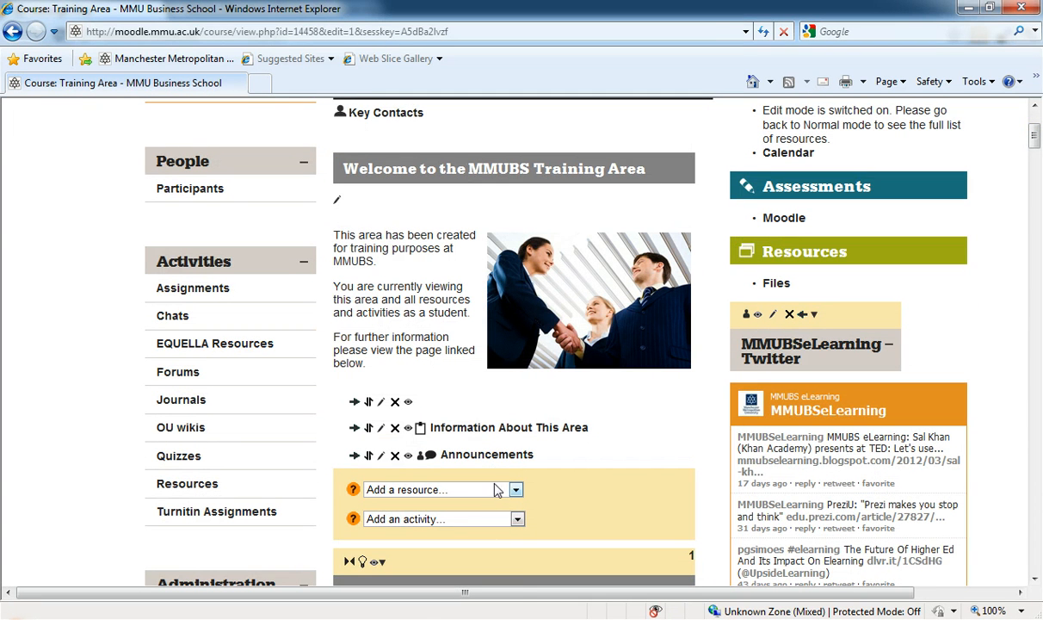
Add a new 'Link to a file or web site' resource in the top course section
{"action": "left_click", "coordinate": [517, 489]}
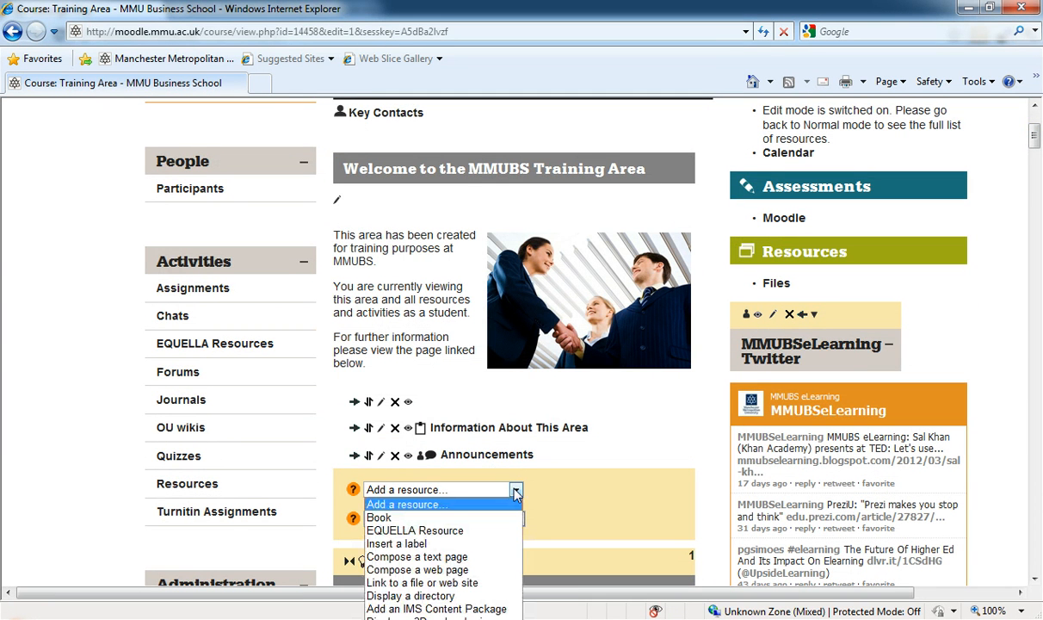
{"action": "mouse_move", "coordinate": [499, 509]}
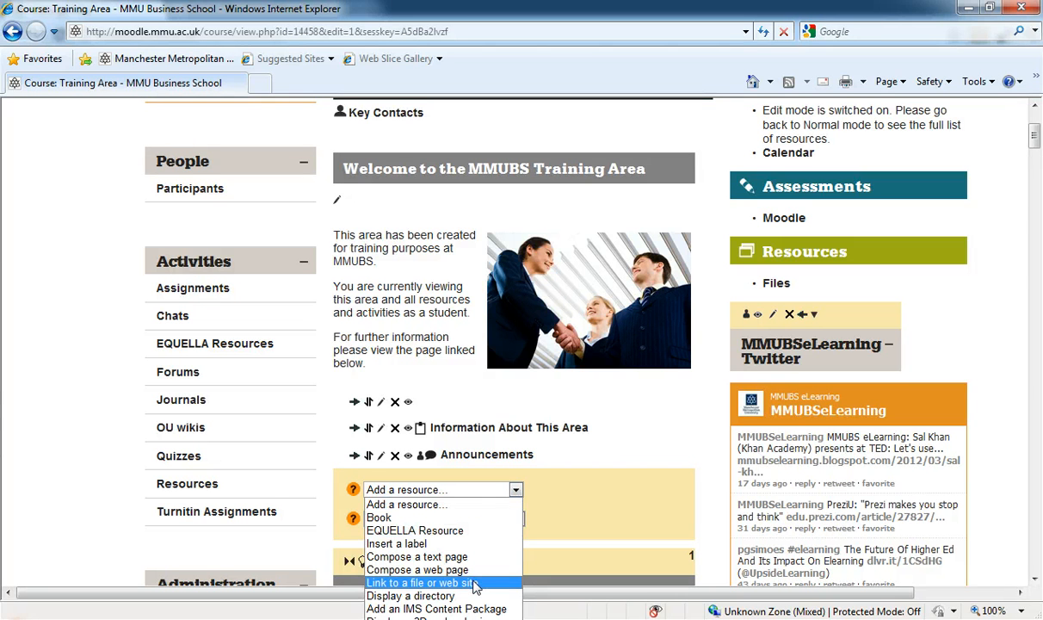
{"action": "left_click", "coordinate": [422, 582]}
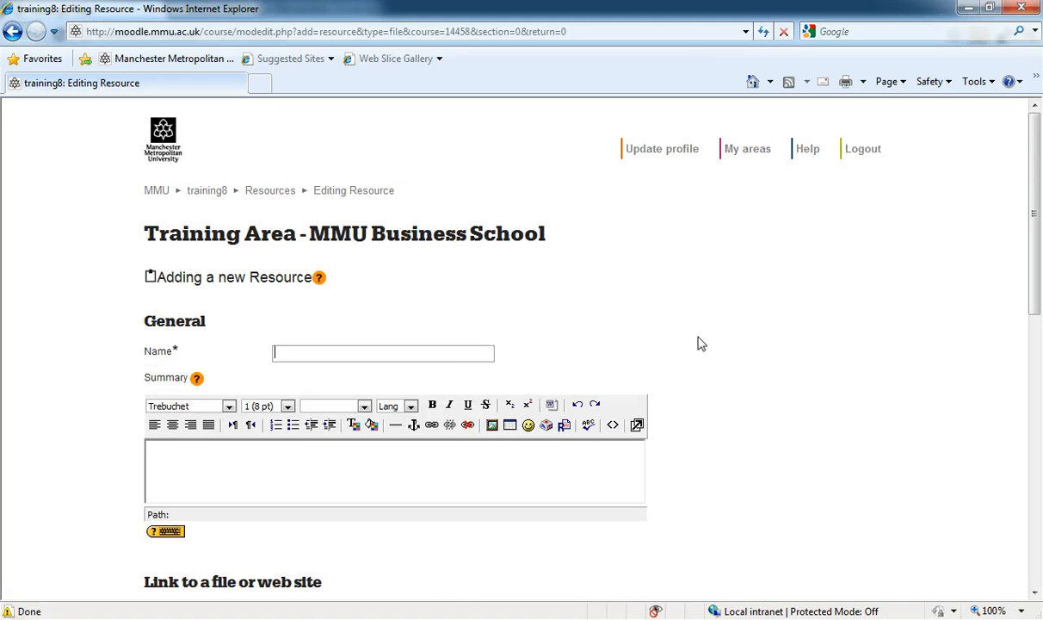
Enter the name 'Demo File' and the summary 'This is a demo file.' in the resource form
{"action": "scroll", "scroll_direction": "down", "scroll_amount": 3}
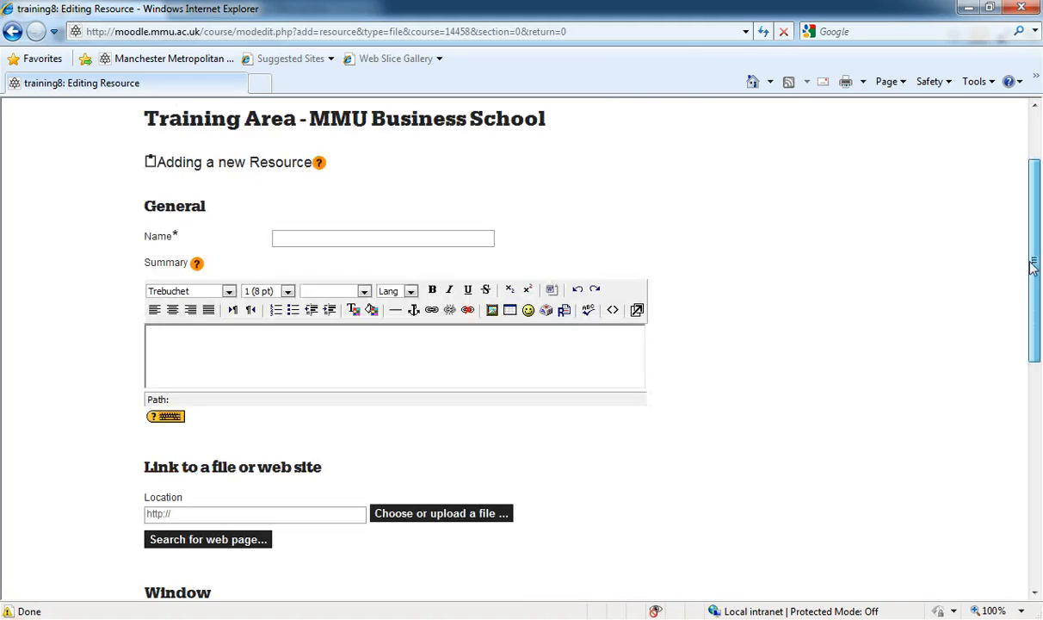
{"action": "scroll", "scroll_direction": "up", "scroll_amount": 3}
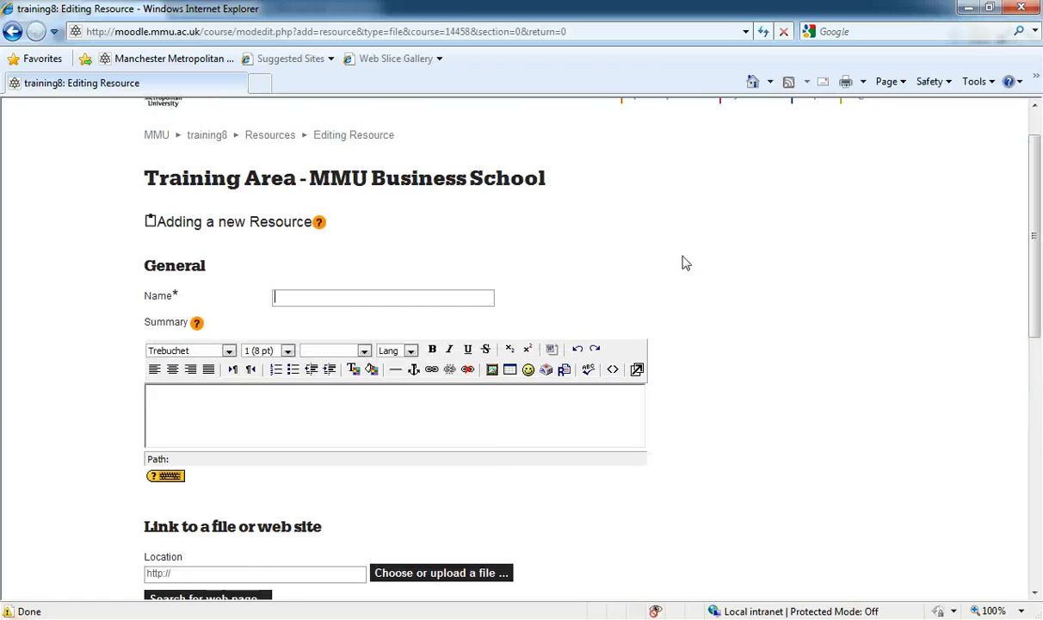
{"action": "type", "text": "Demo File"}
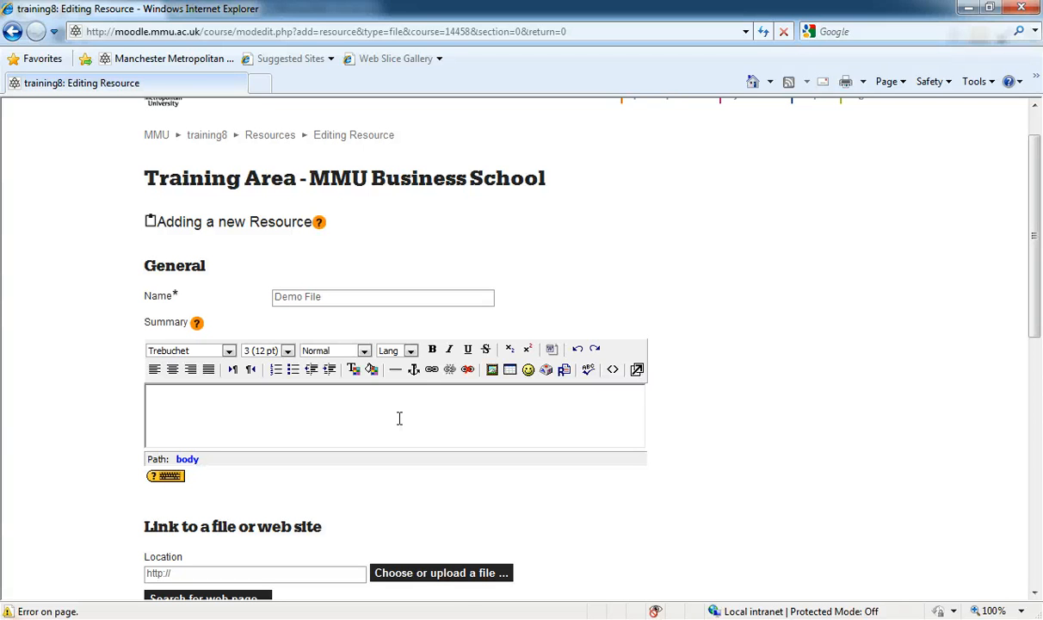
{"action": "type", "text": "This is a demo"}
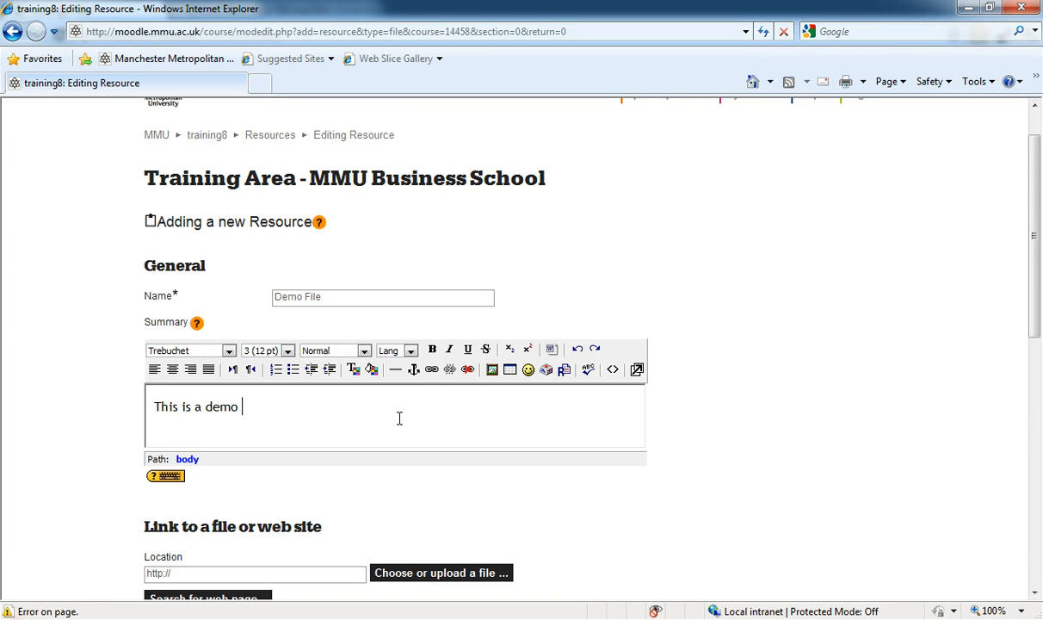
{"action": "type", "text": "file."}
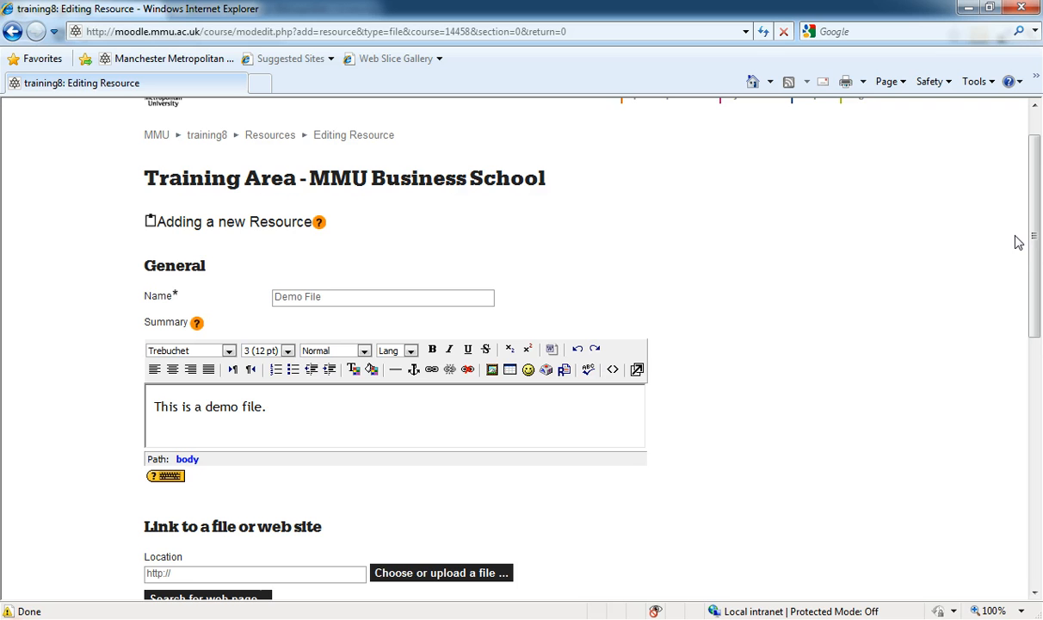
{"action": "scroll", "scroll_direction": "down", "scroll_amount": 3}
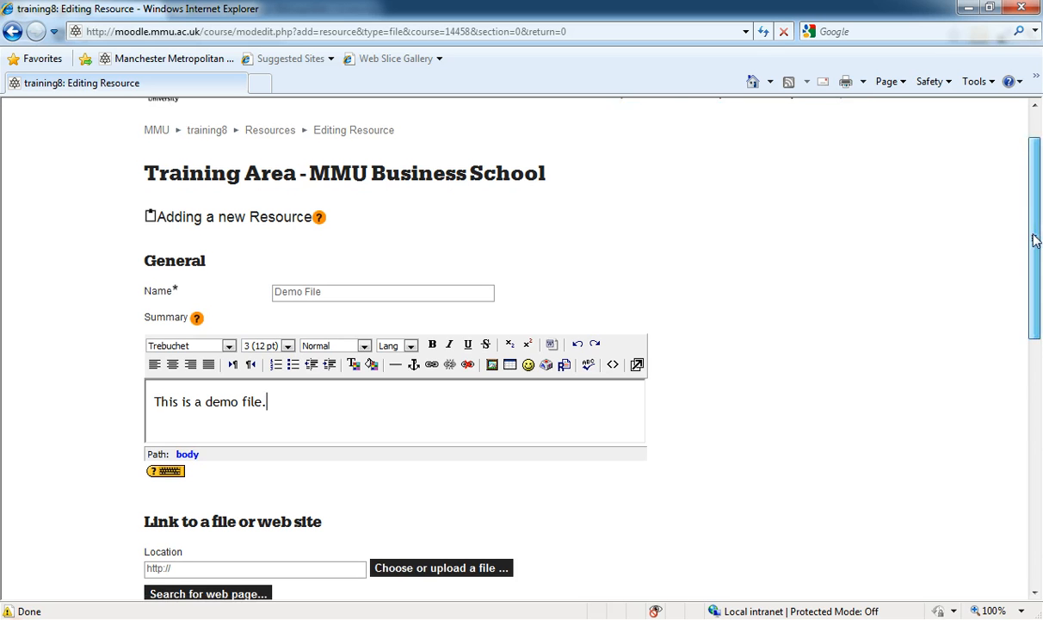
{"action": "scroll", "scroll_direction": "down", "scroll_amount": 3}
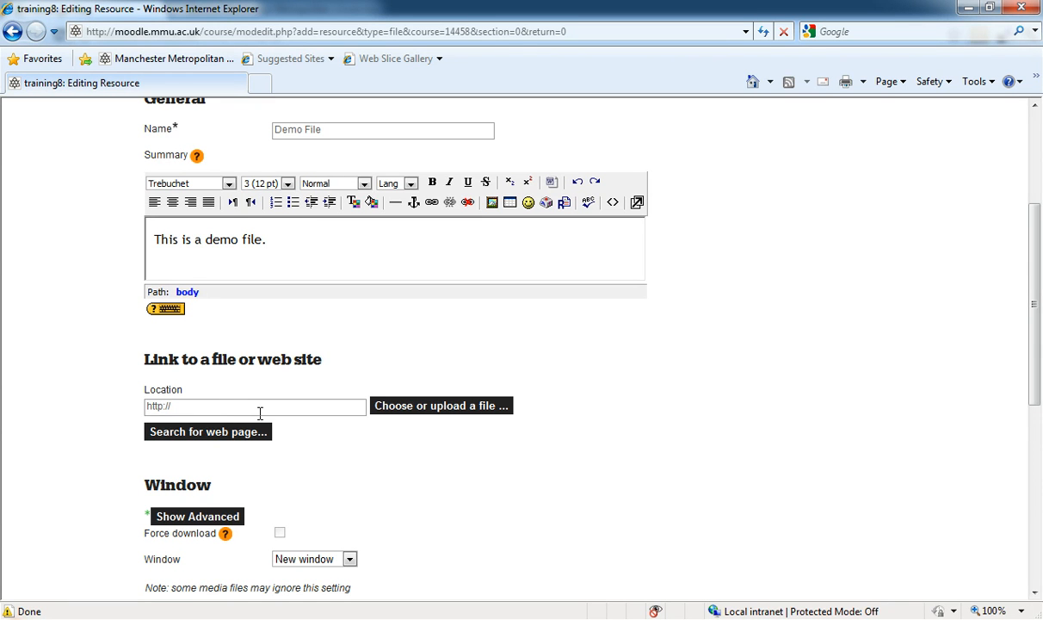
{"action": "type", "text": "ww.google.com"}
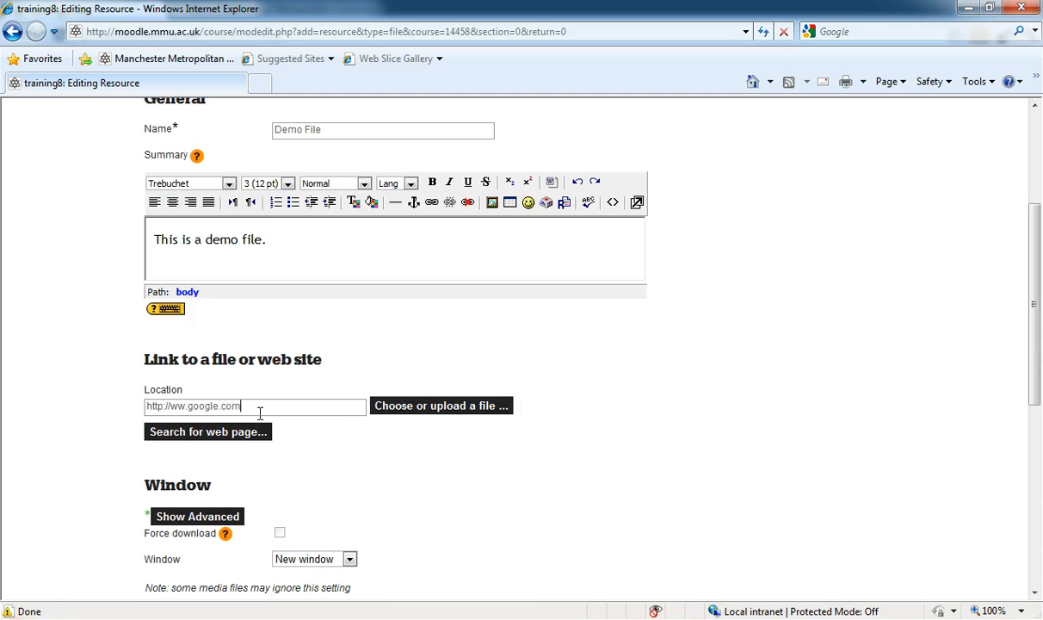
{"action": "mouse_move", "coordinate": [314, 150]}
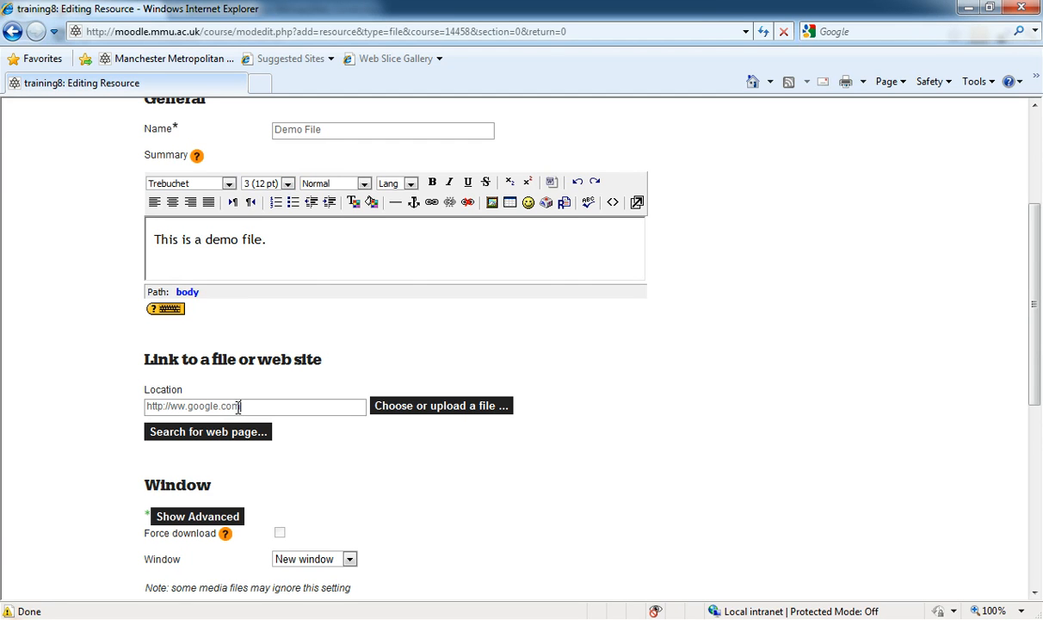
{"action": "mouse_move", "coordinate": [456, 419]}
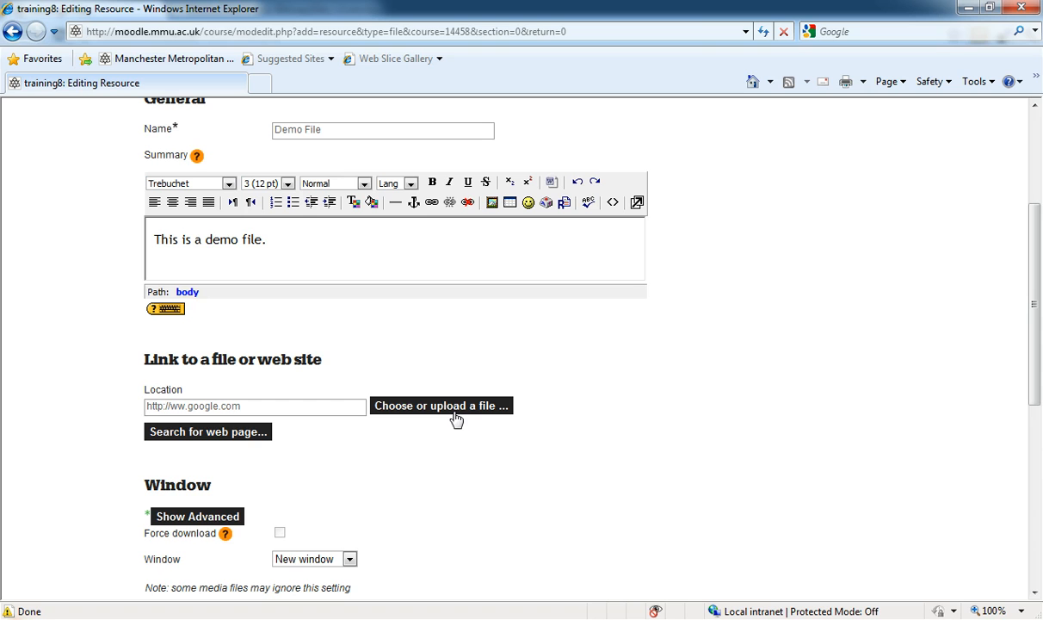
{"action": "mouse_move", "coordinate": [422, 411]}
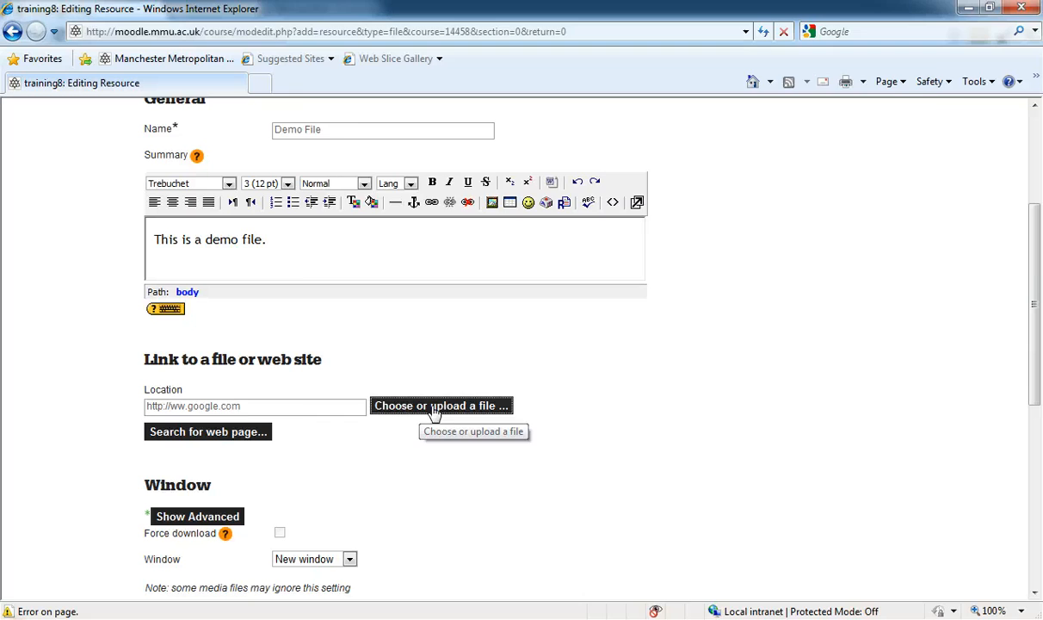
Browse the course files in an enlarged window and start uploading a new file
{"action": "left_click", "coordinate": [441, 406]}
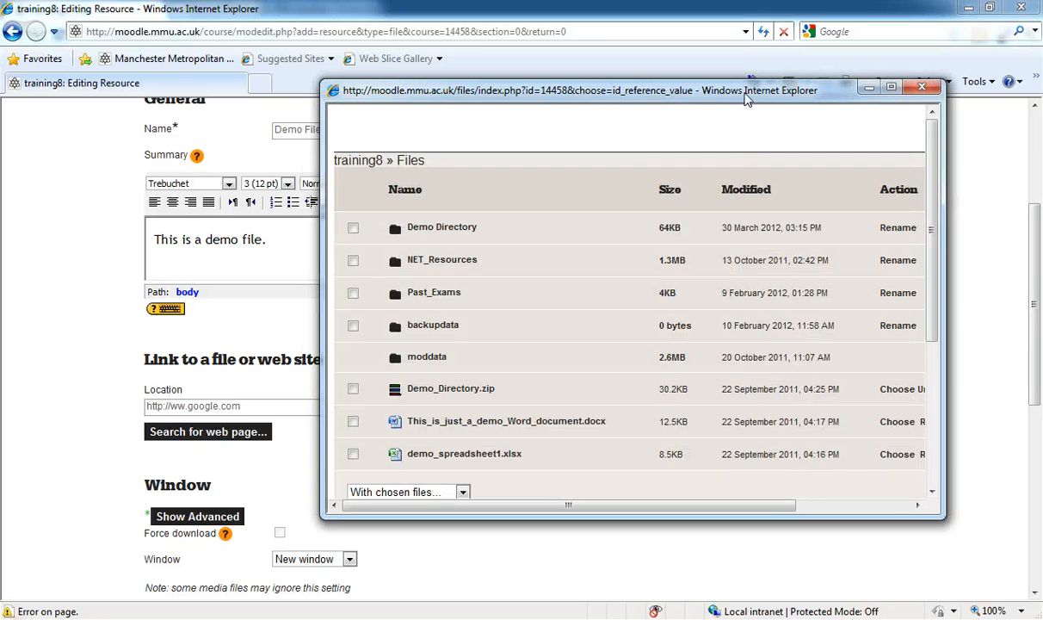
{"action": "left_click", "coordinate": [892, 86]}
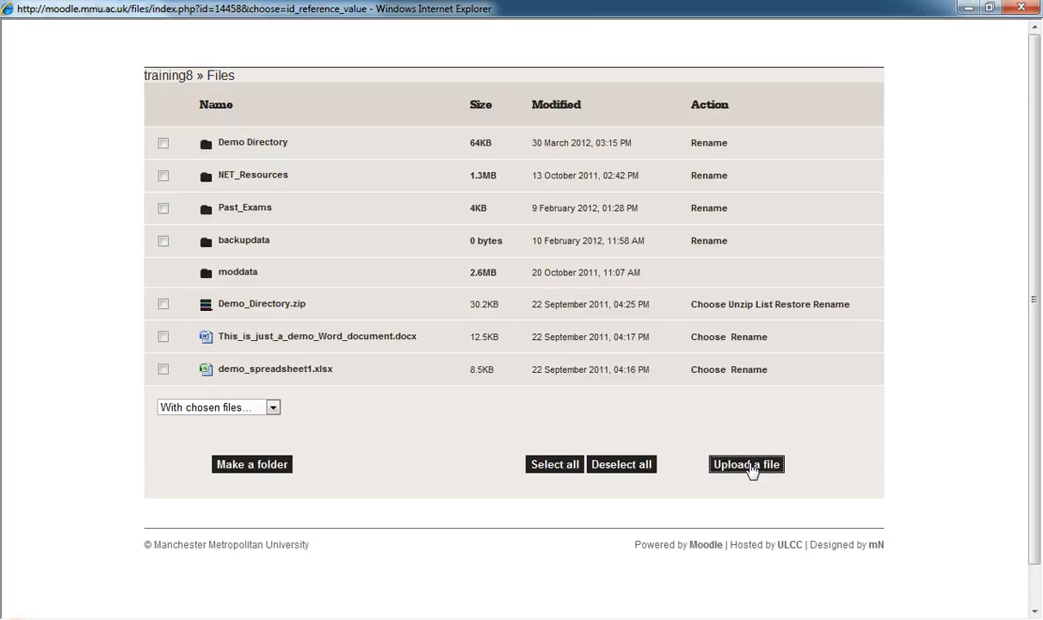
{"action": "left_click", "coordinate": [745, 465]}
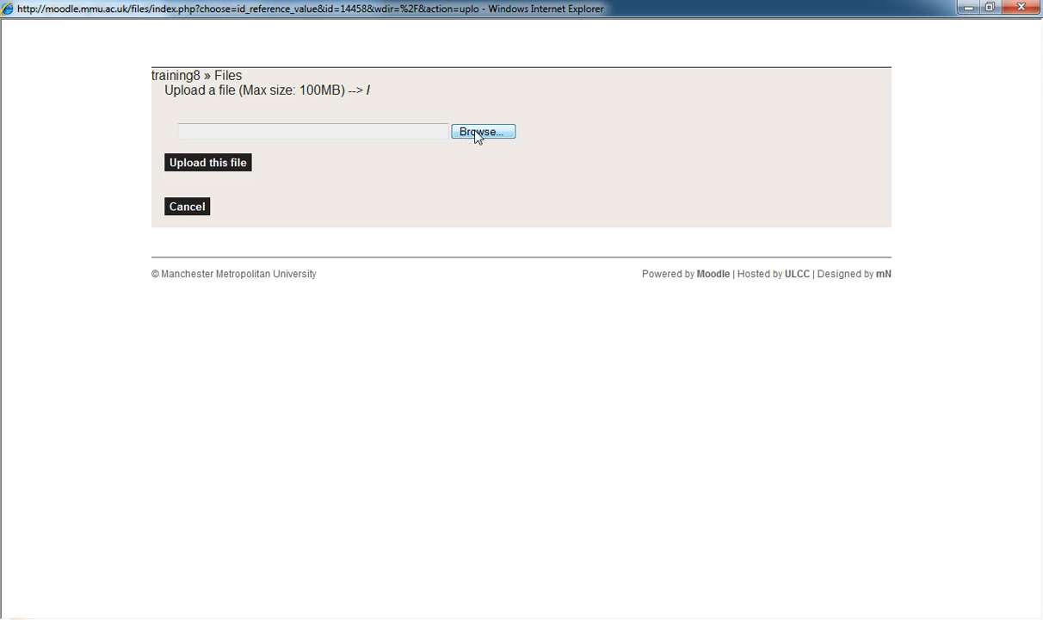
Choose Doc1.docx from the Desktop as the file to upload
{"action": "left_click", "coordinate": [482, 131]}
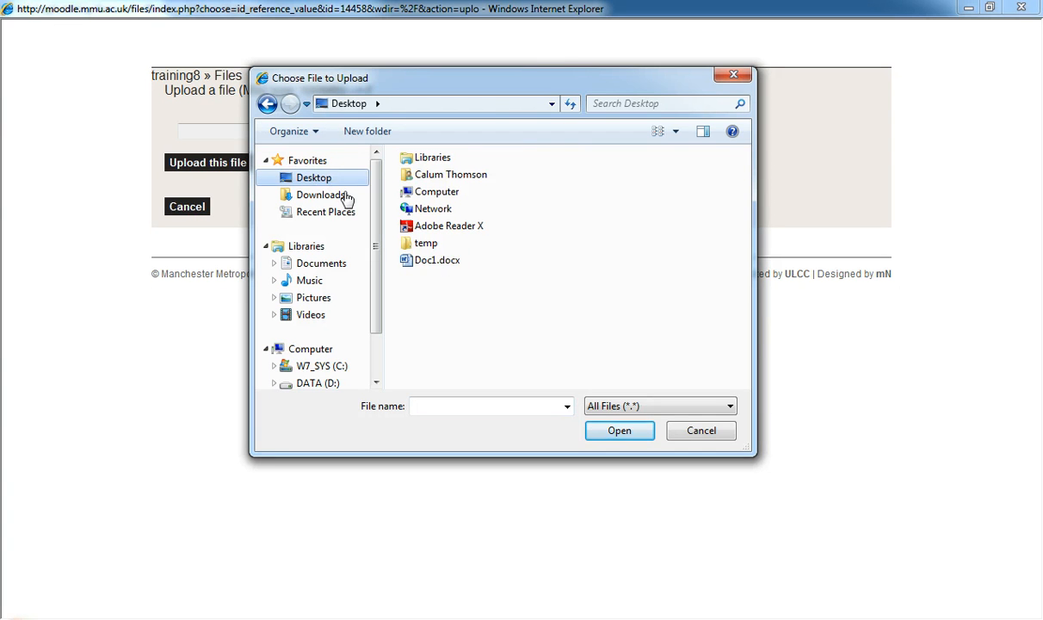
{"action": "mouse_move", "coordinate": [334, 164]}
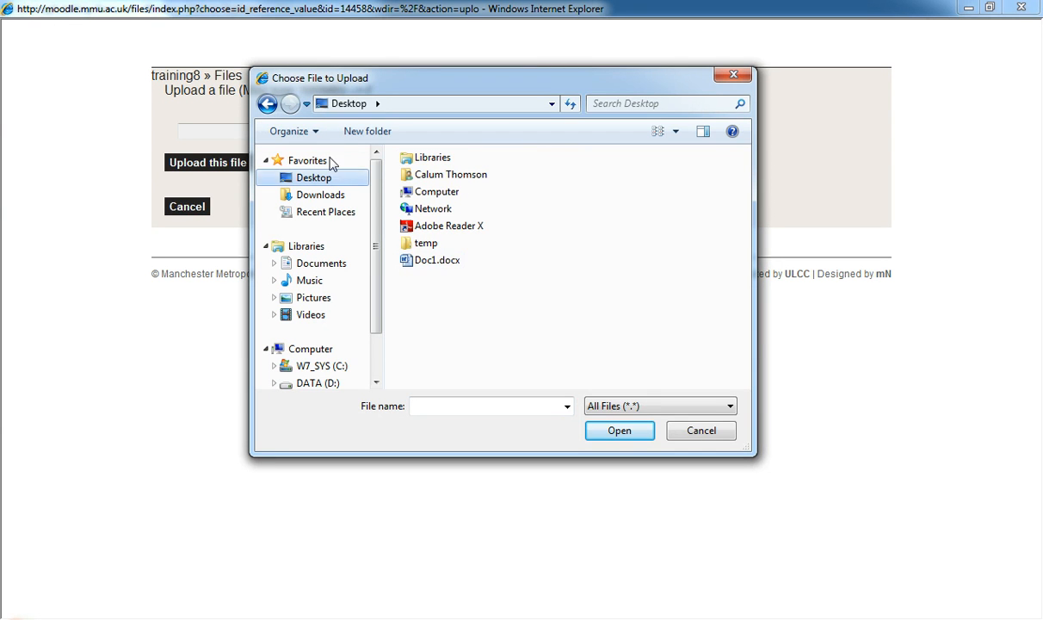
{"action": "left_click", "coordinate": [437, 260]}
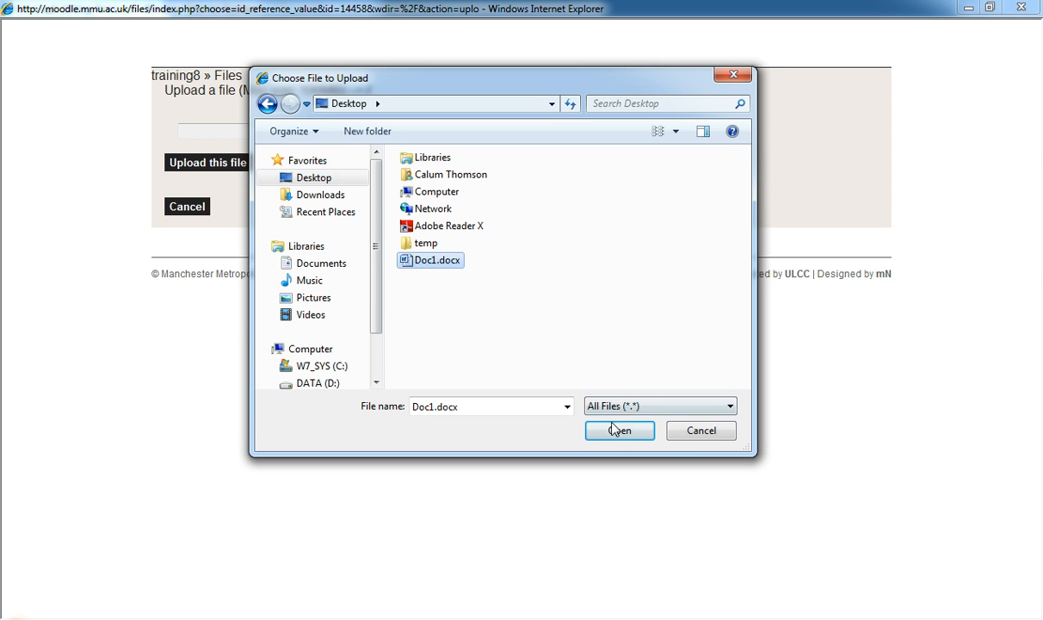
{"action": "left_click", "coordinate": [620, 431]}
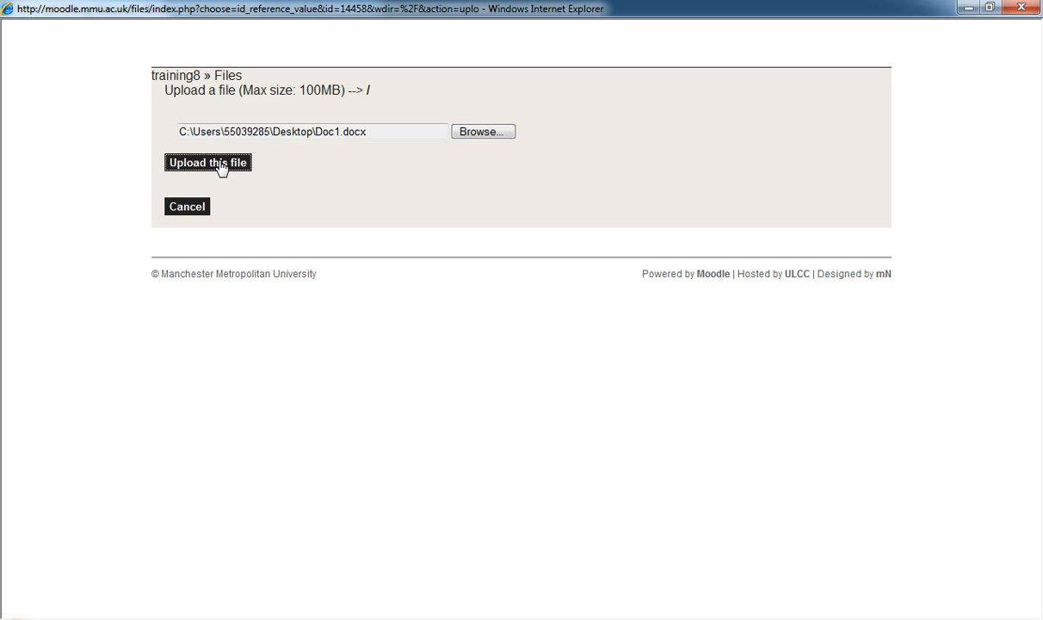
{"action": "mouse_move", "coordinate": [513, 279]}
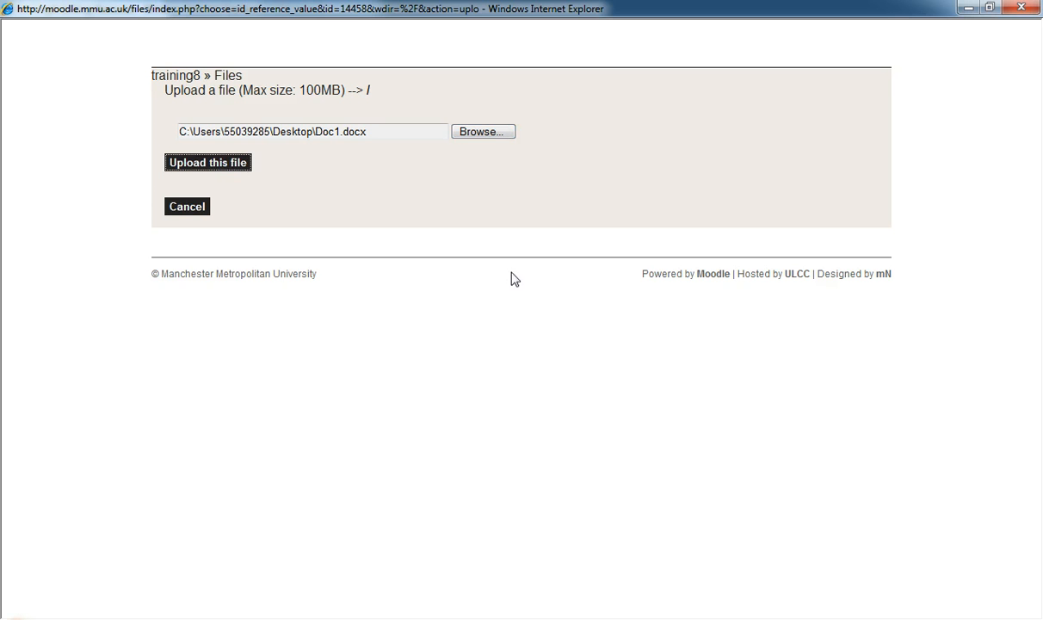
Upload Doc1.docx so it is listed among the course files
{"action": "left_click", "coordinate": [209, 161]}
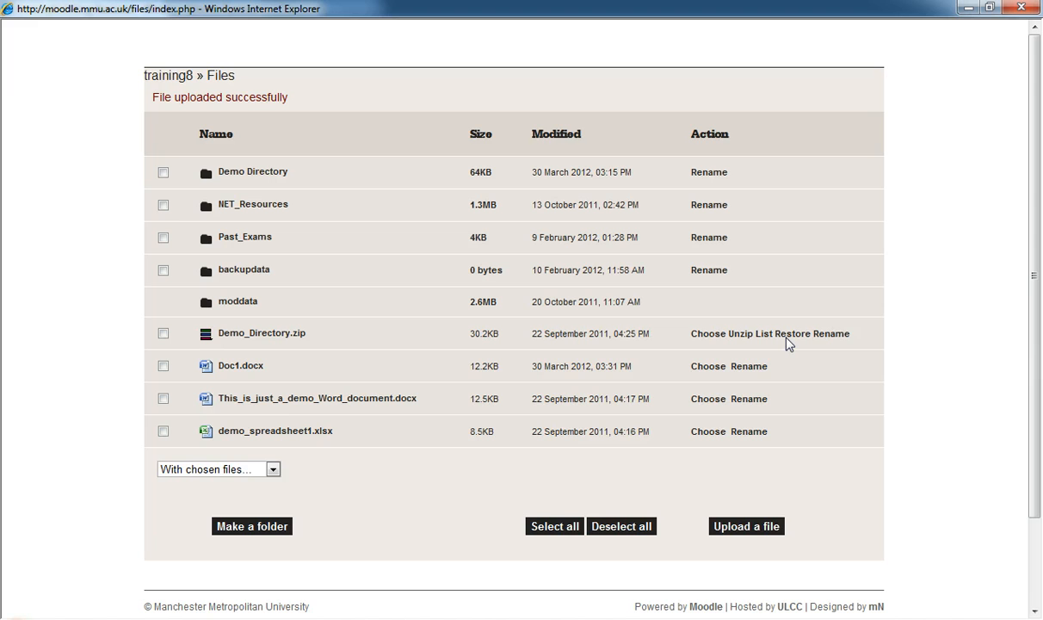
{"action": "mouse_move", "coordinate": [929, 306]}
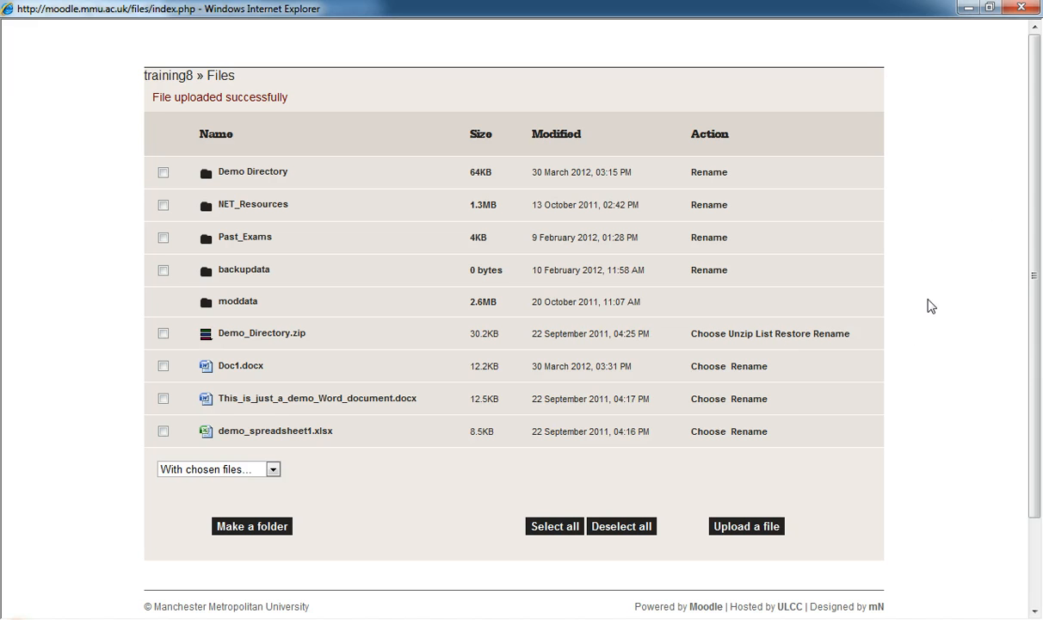
{"action": "mouse_move", "coordinate": [227, 371]}
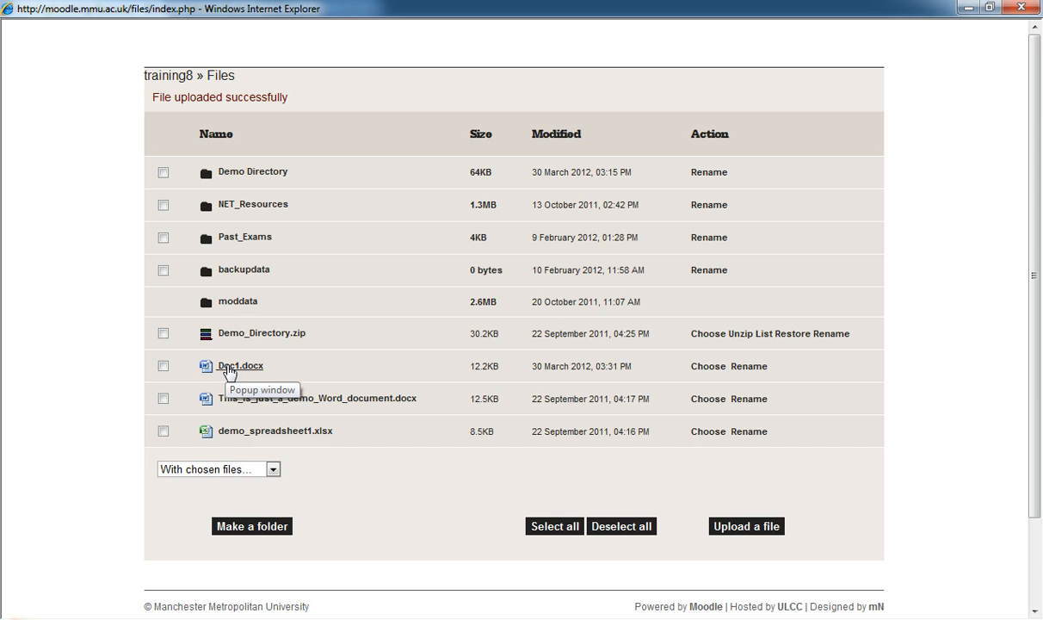
{"action": "mouse_move", "coordinate": [463, 365]}
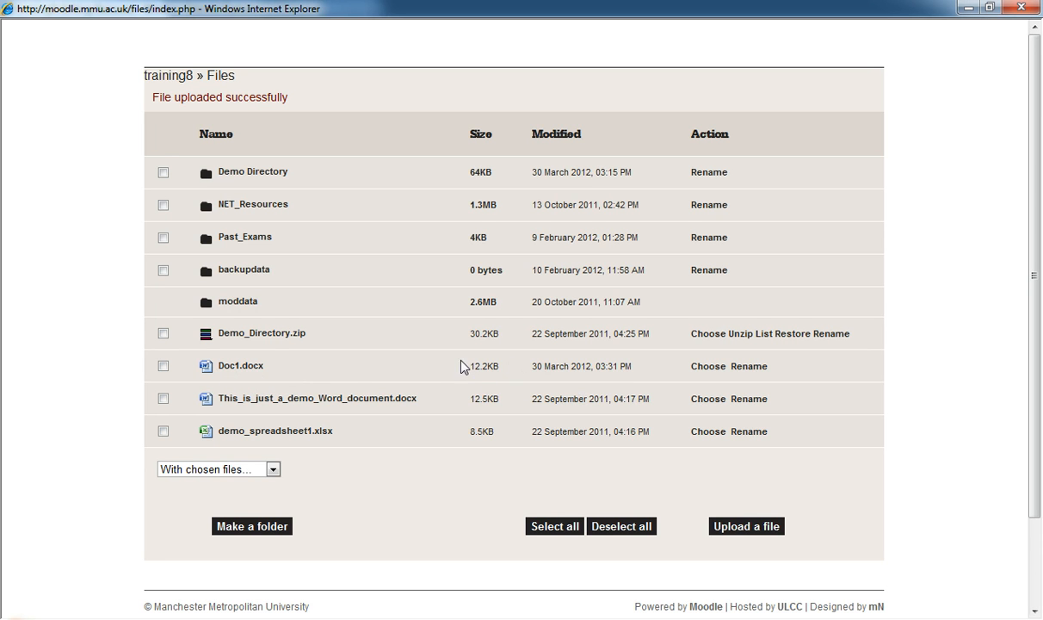
{"action": "mouse_move", "coordinate": [234, 365]}
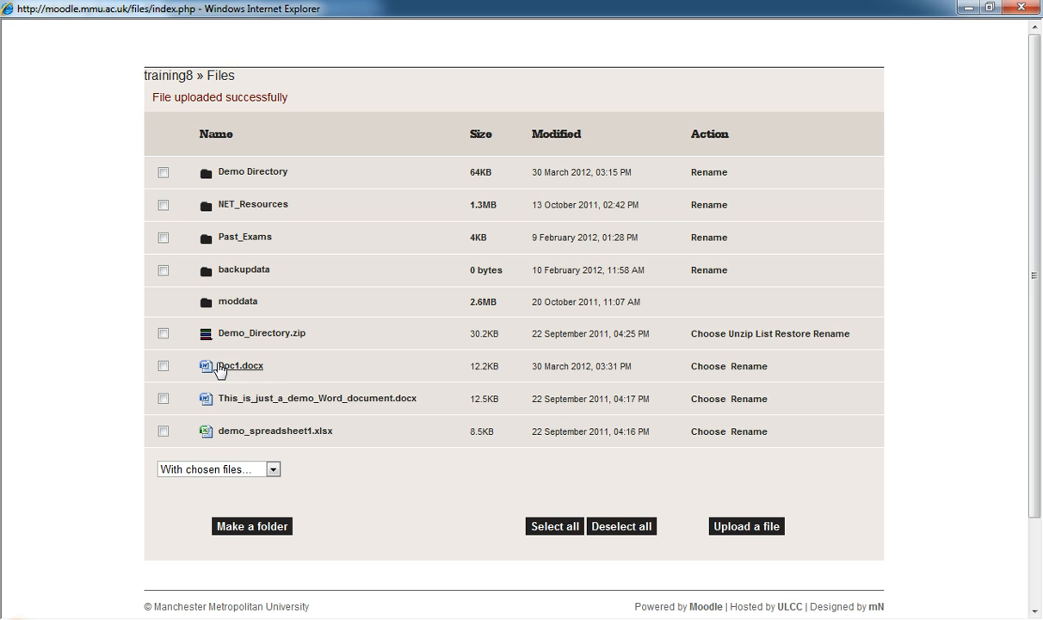
{"action": "mouse_move", "coordinate": [737, 360]}
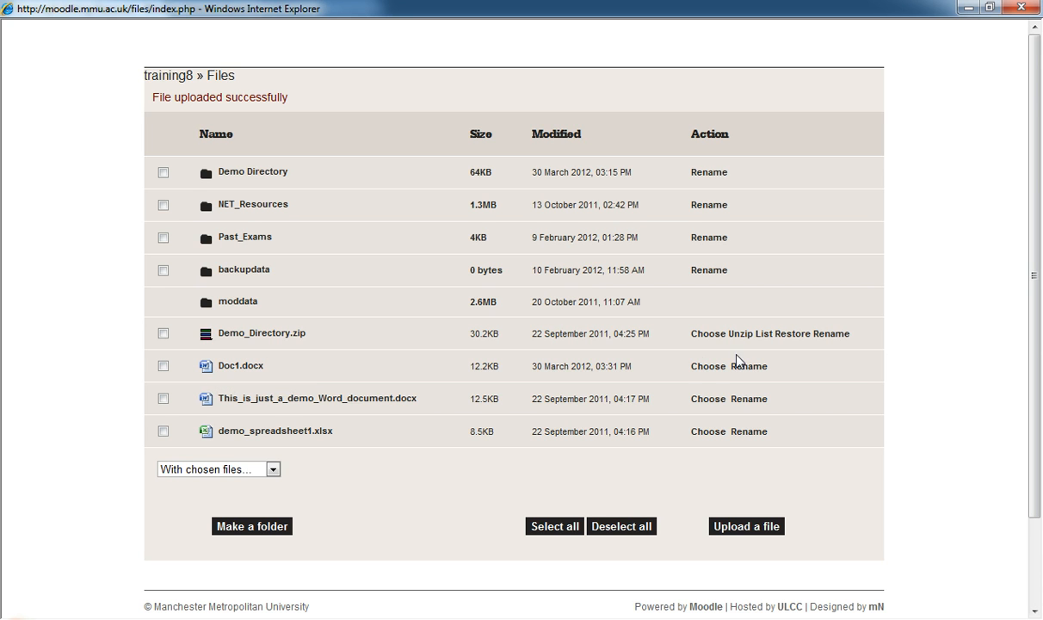
{"action": "mouse_move", "coordinate": [706, 365]}
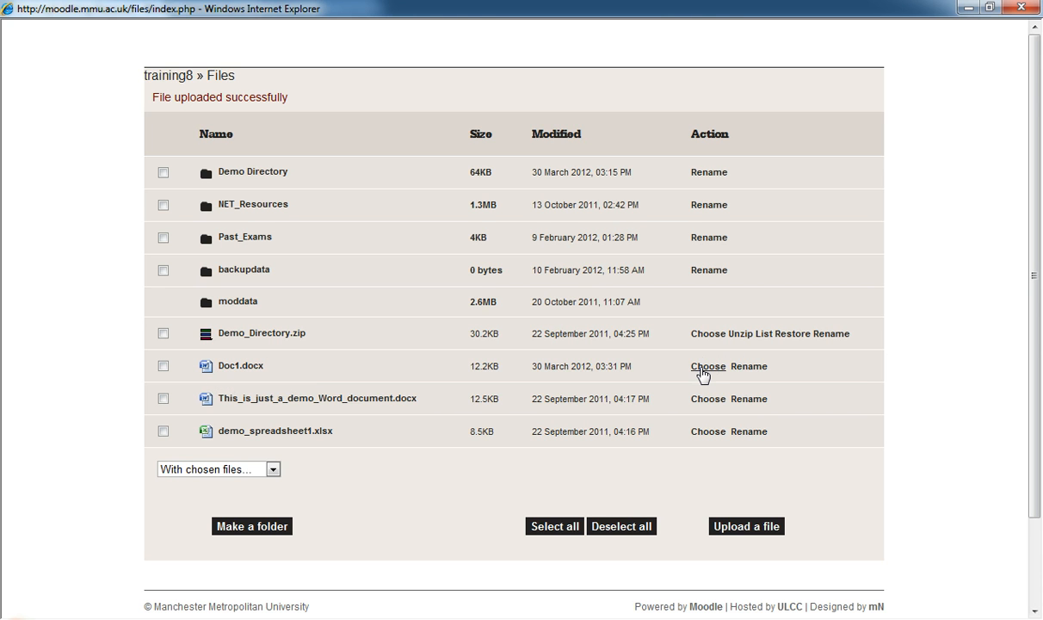
Choose Doc1.docx as the Demo File resource's location and reach the save buttons
{"action": "left_click", "coordinate": [708, 365]}
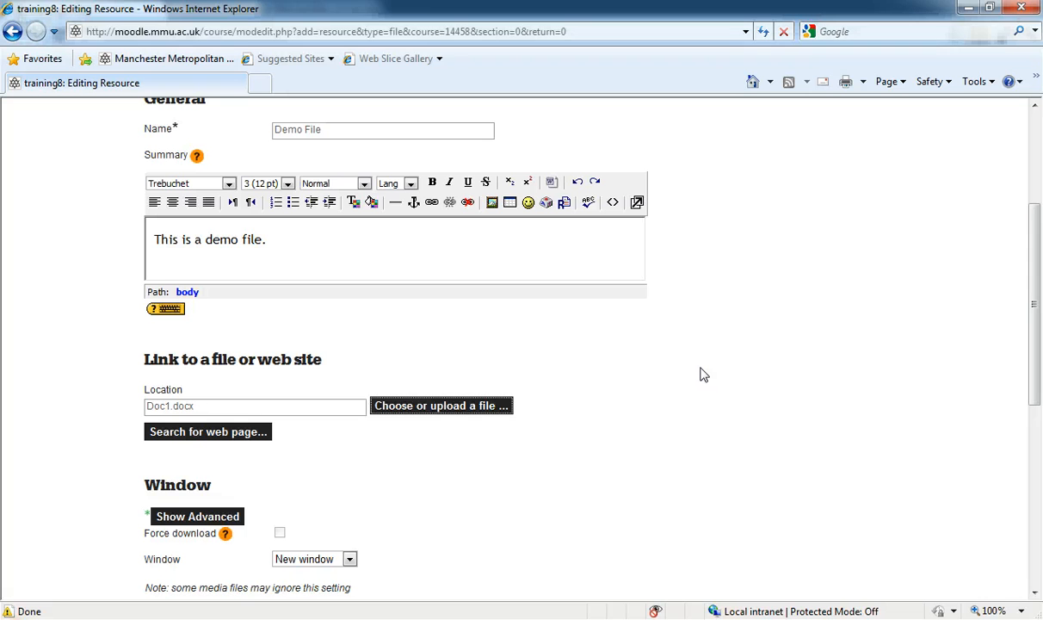
{"action": "scroll", "scroll_direction": "down", "scroll_amount": 3}
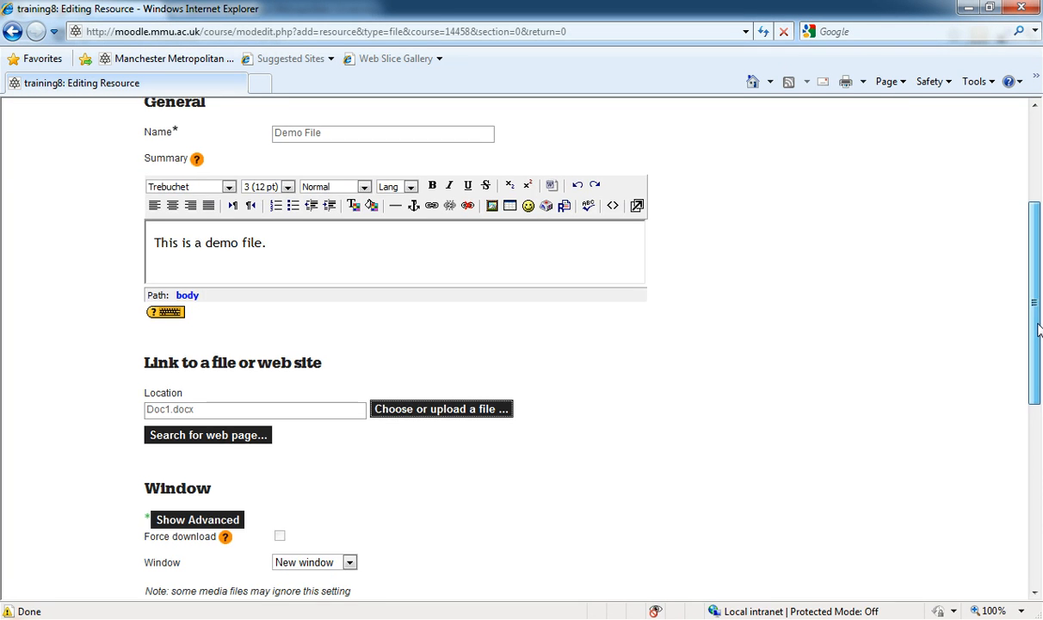
{"action": "scroll", "scroll_direction": "down", "scroll_amount": 3}
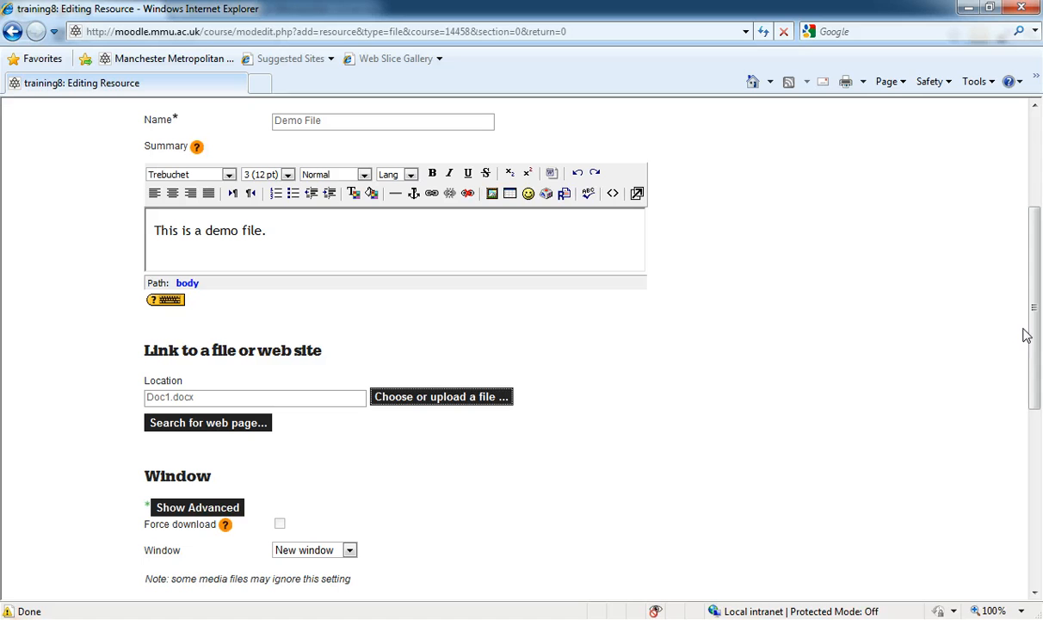
{"action": "double_click", "coordinate": [169, 396]}
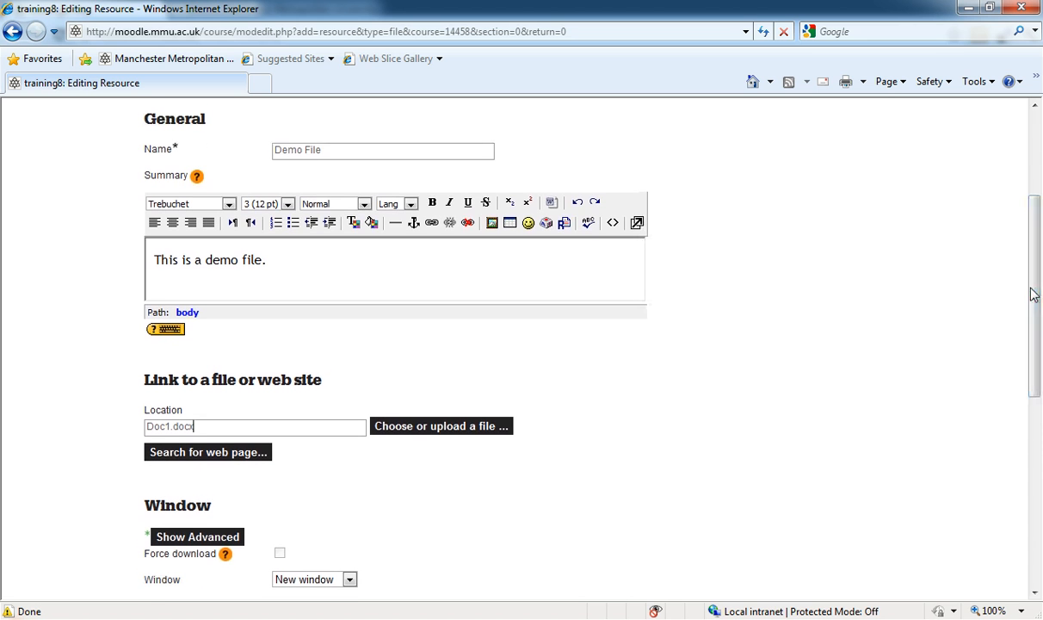
{"action": "type", "text": "x"}
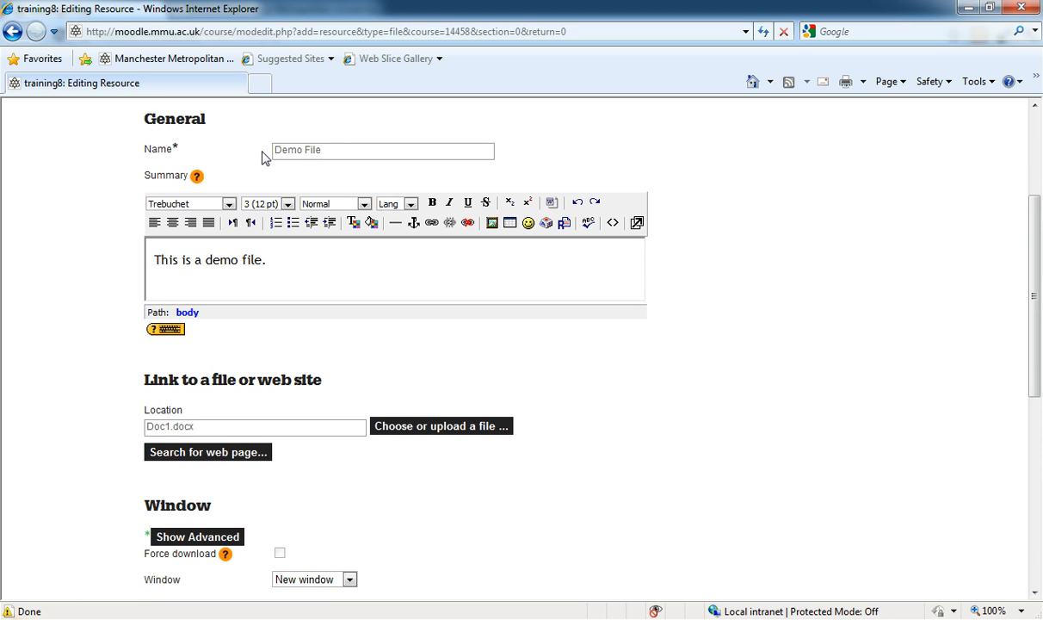
{"action": "double_click", "coordinate": [296, 149]}
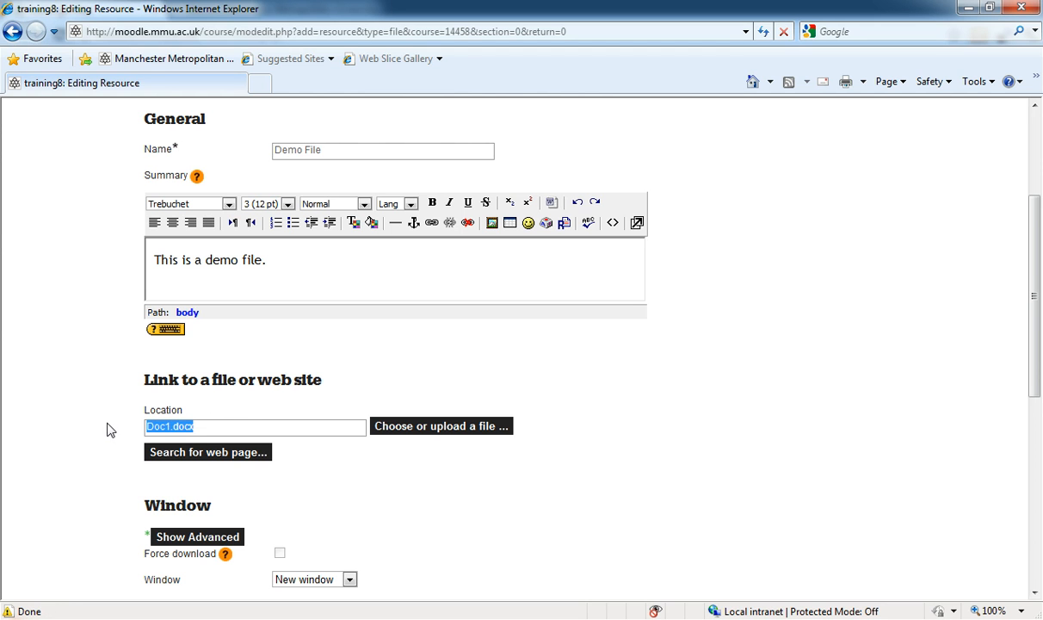
{"action": "left_click", "coordinate": [212, 427]}
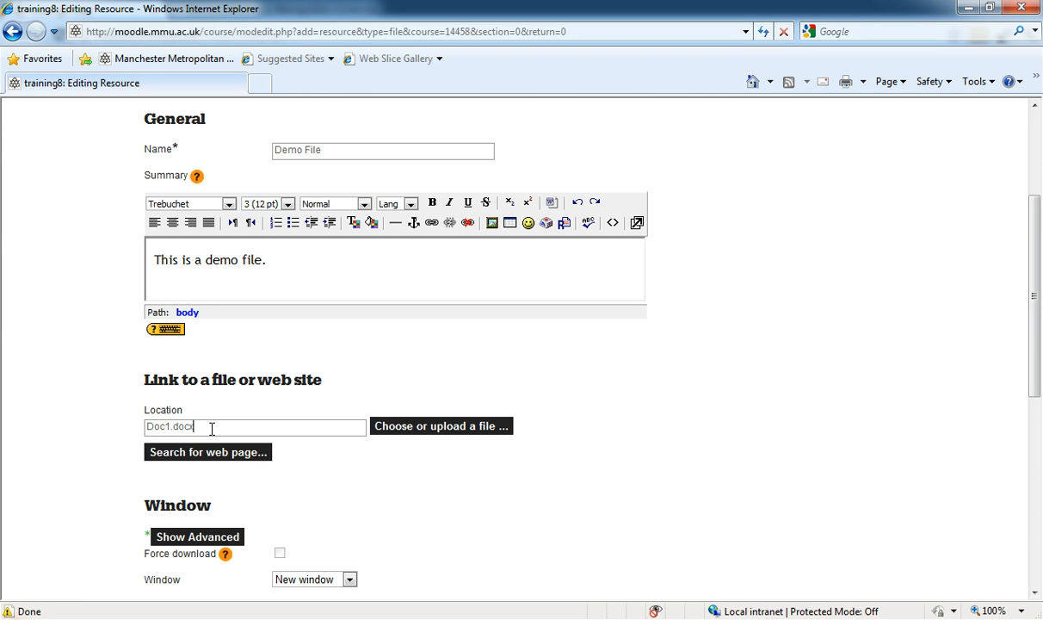
{"action": "type", "text": "x"}
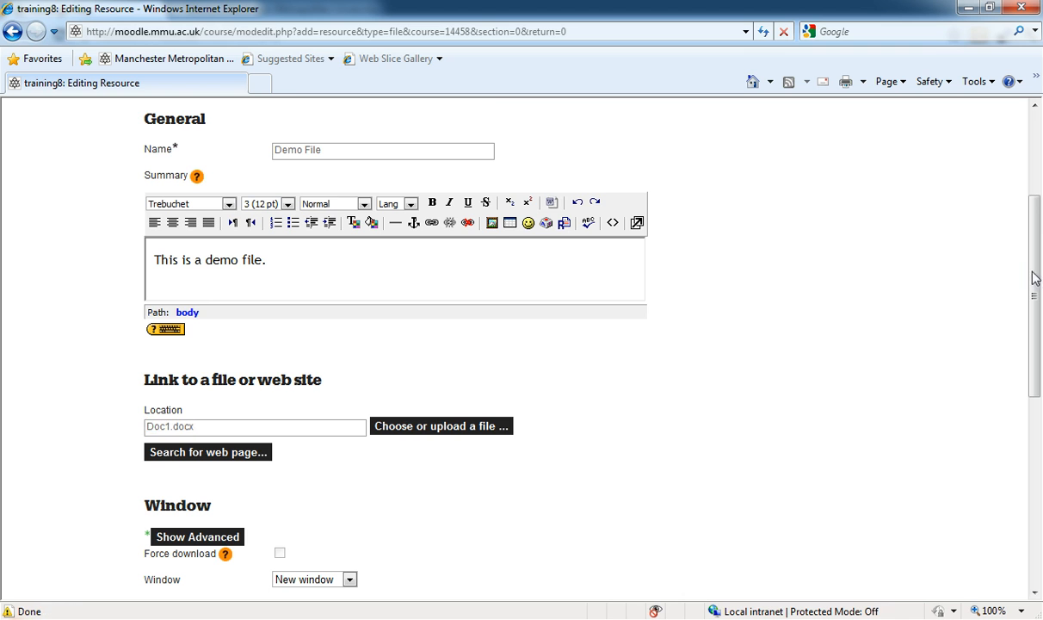
{"action": "scroll", "scroll_direction": "down", "scroll_amount": 3}
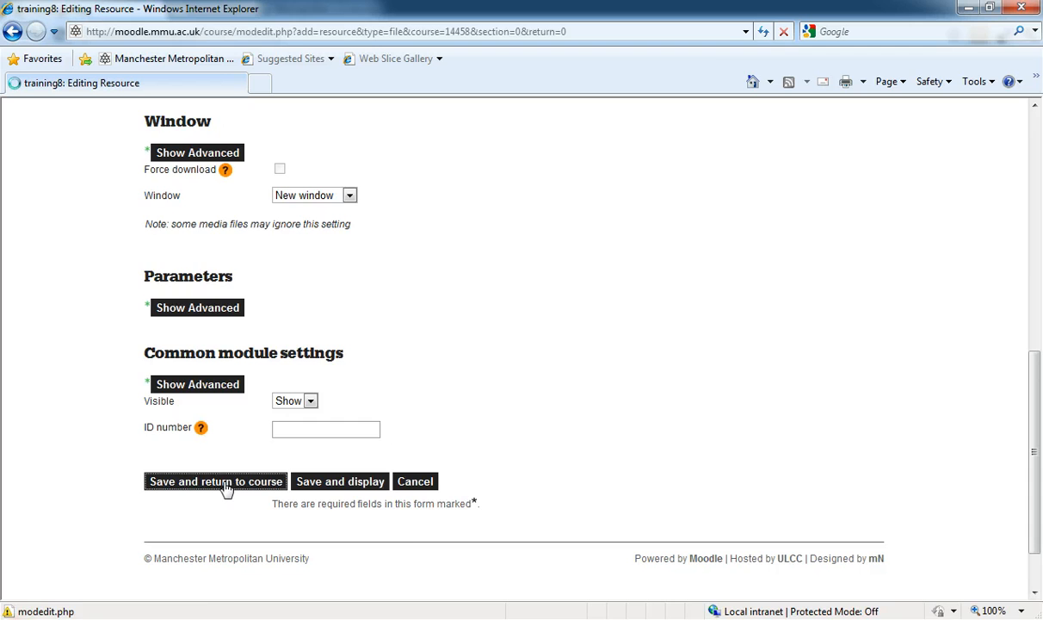
Save the Demo File resource, return to the course and turn editing off to see the Demo File link
{"action": "left_click", "coordinate": [215, 482]}
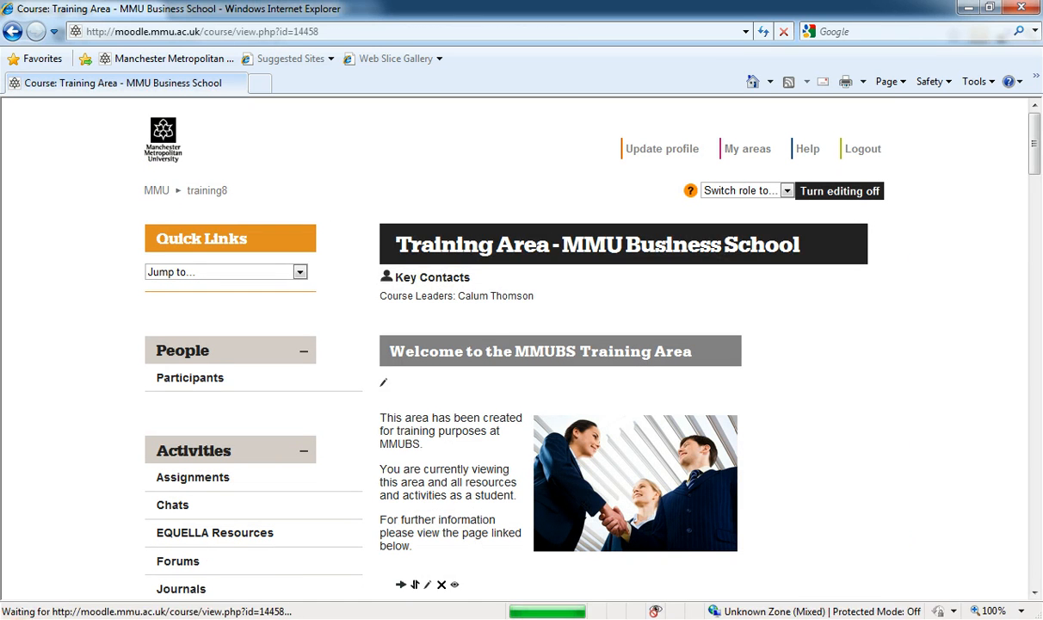
{"action": "left_click", "coordinate": [840, 189]}
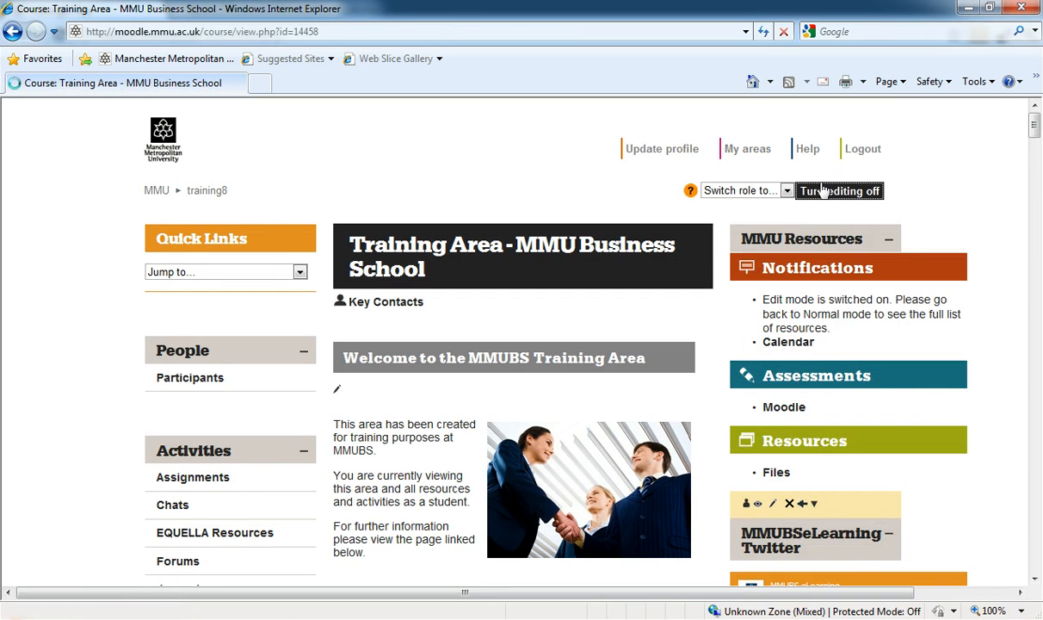
{"action": "left_click", "coordinate": [838, 189]}
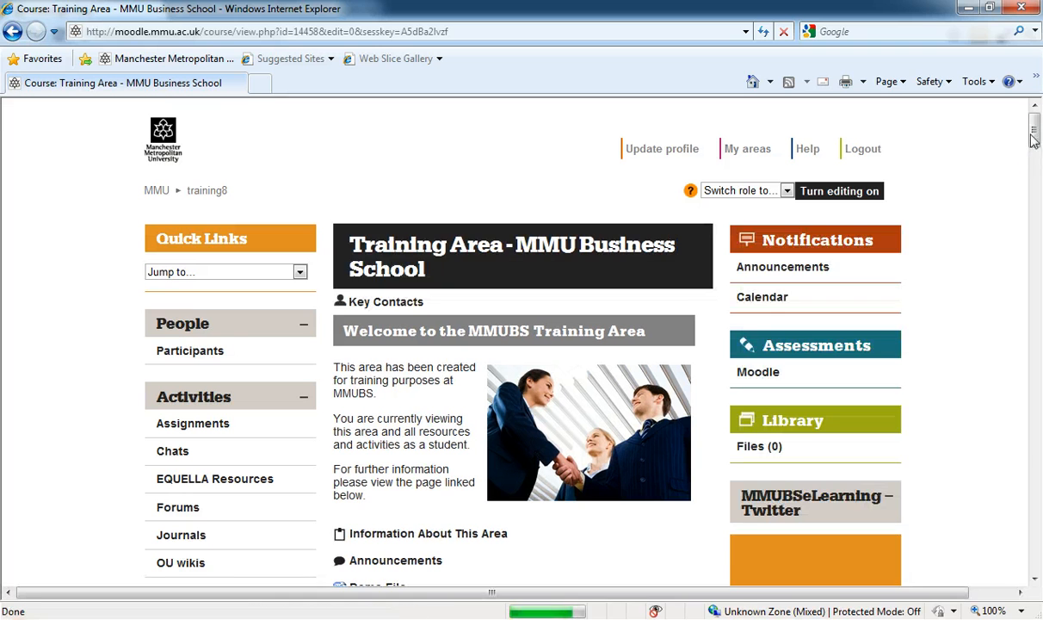
{"action": "scroll", "scroll_direction": "down", "scroll_amount": 3}
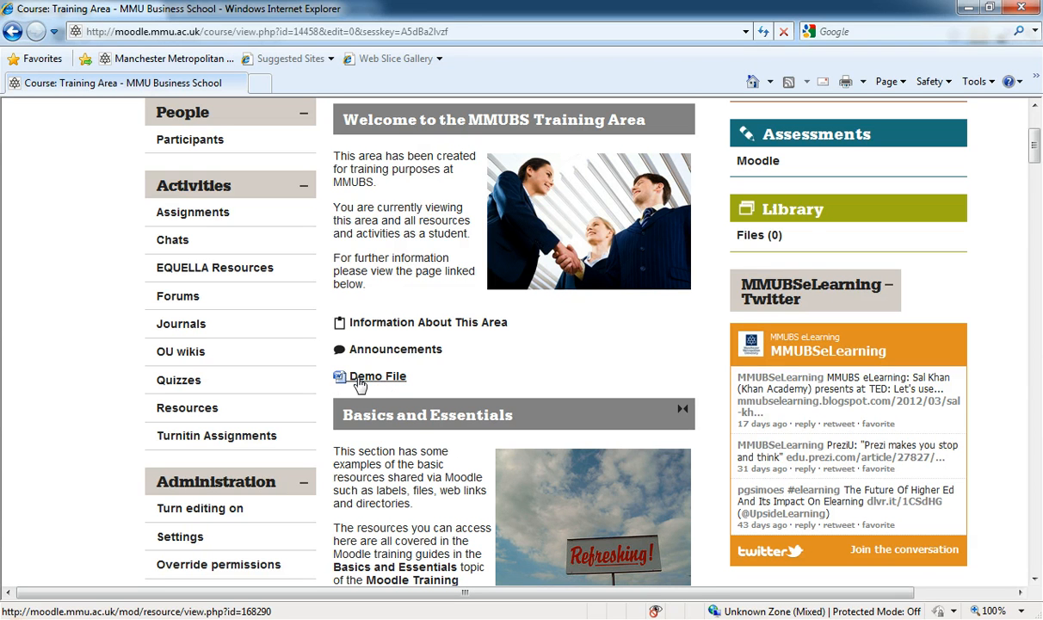
{"action": "mouse_move", "coordinate": [379, 386]}
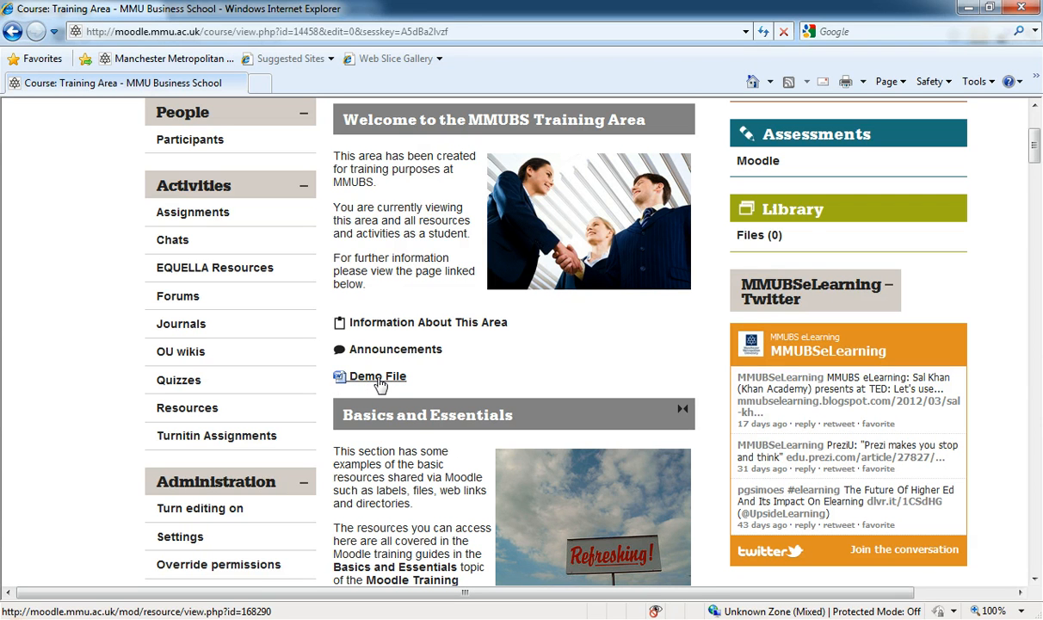
{"action": "left_click", "coordinate": [375, 375]}
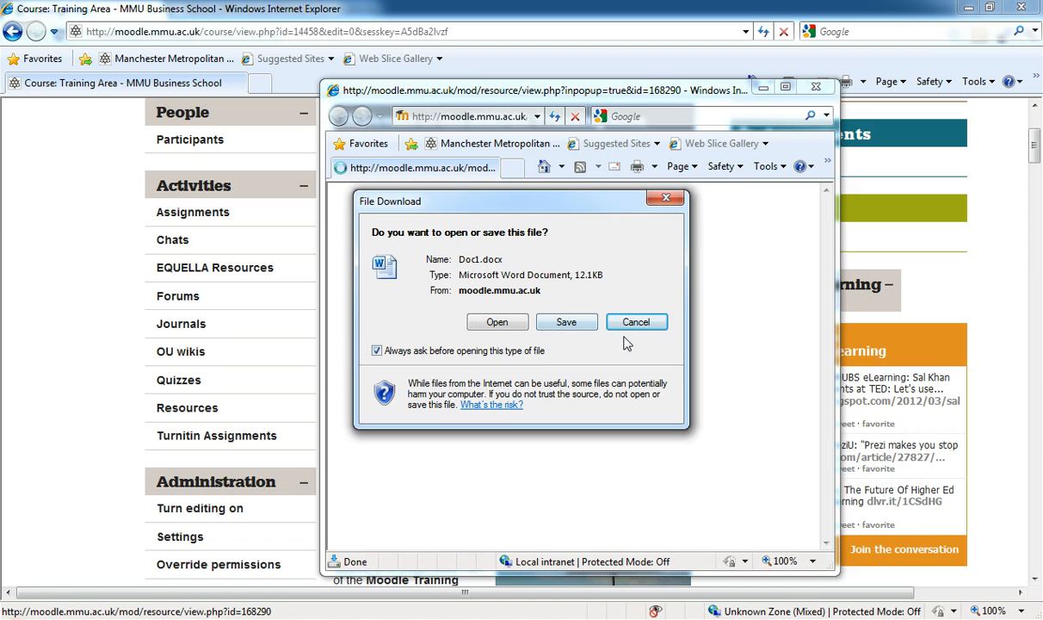
{"action": "left_click", "coordinate": [637, 322]}
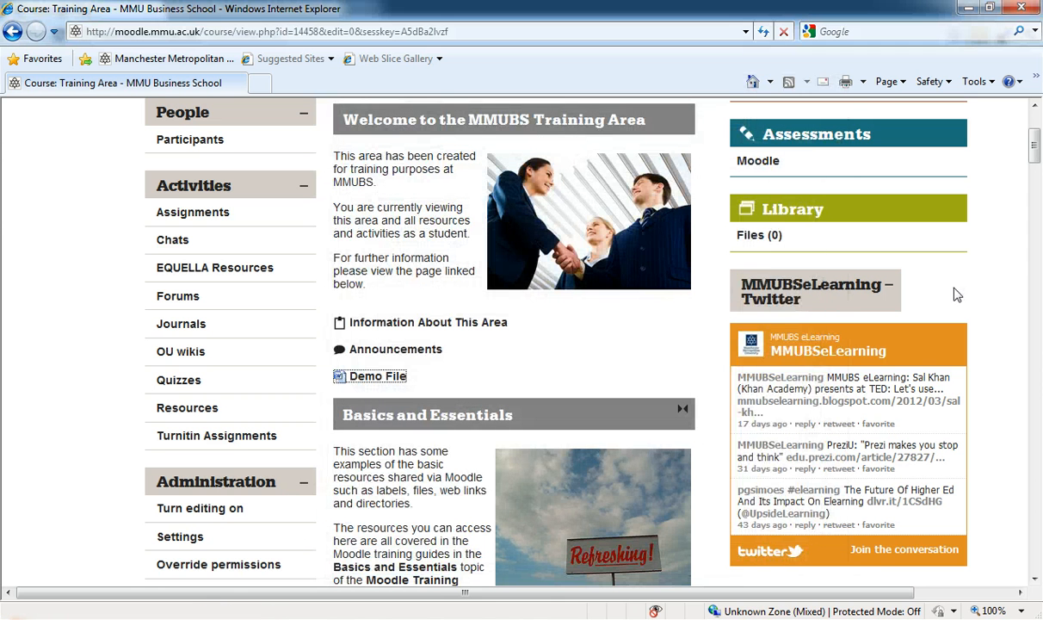